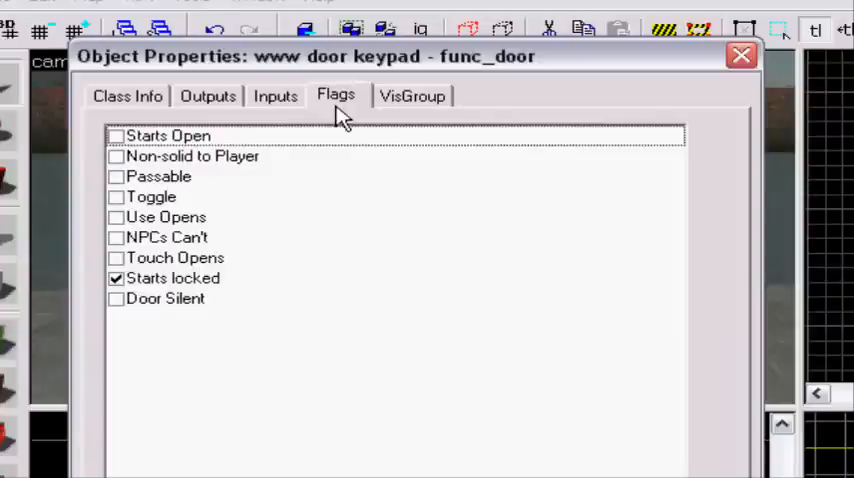
mouse_move(250, 90)
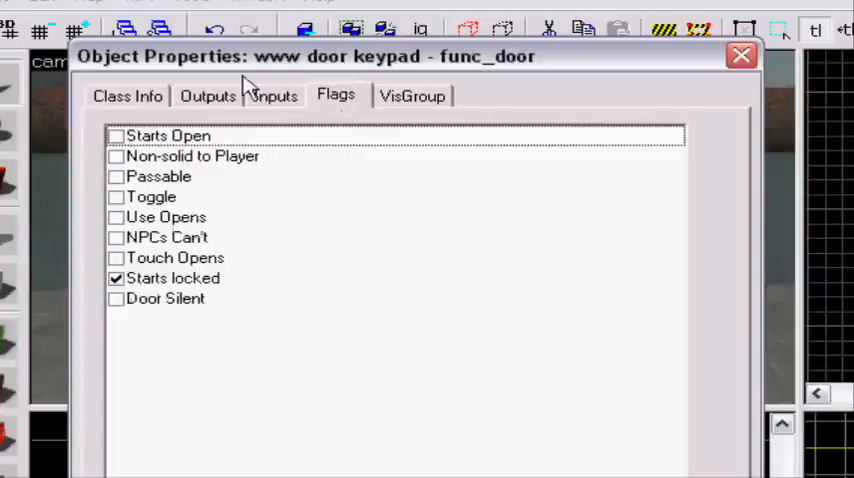
Untick Starts locked on the 'www door keypad' func_door and close its properties.
left_click(276, 96)
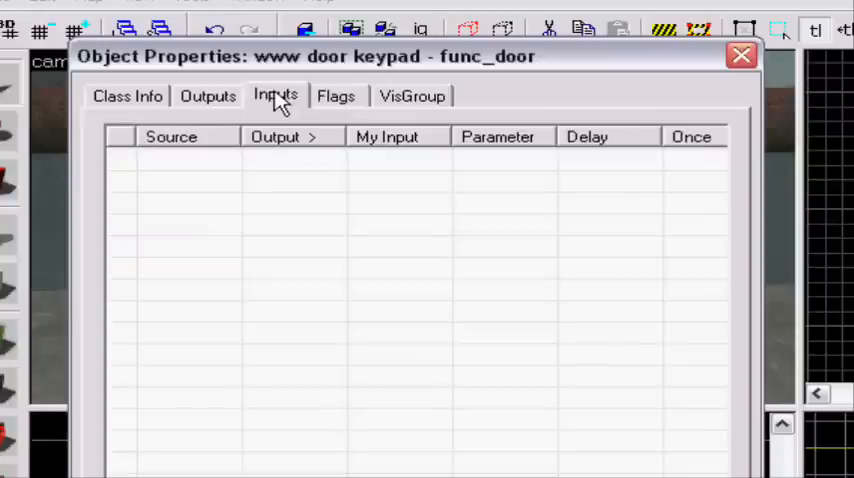
left_click(128, 96)
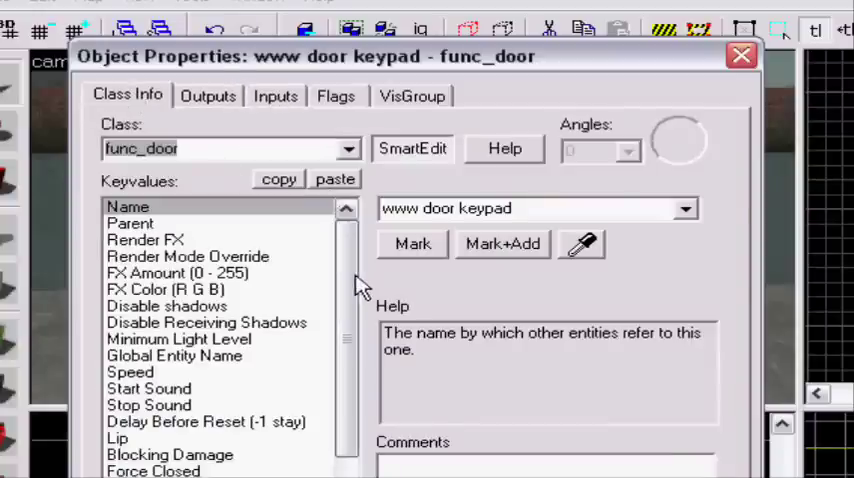
left_click(336, 96)
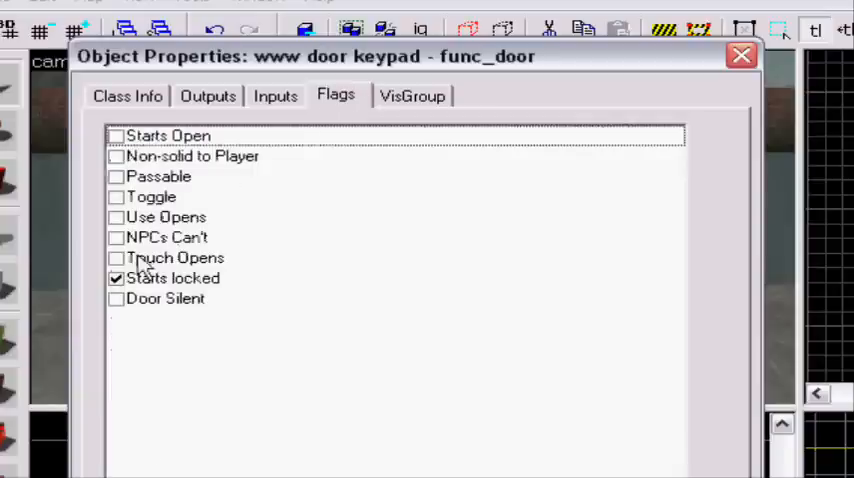
left_click(116, 278)
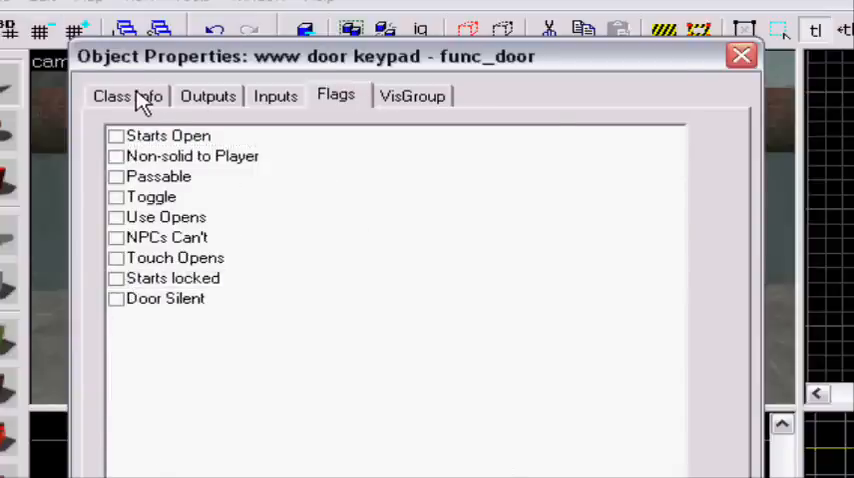
left_click(128, 96)
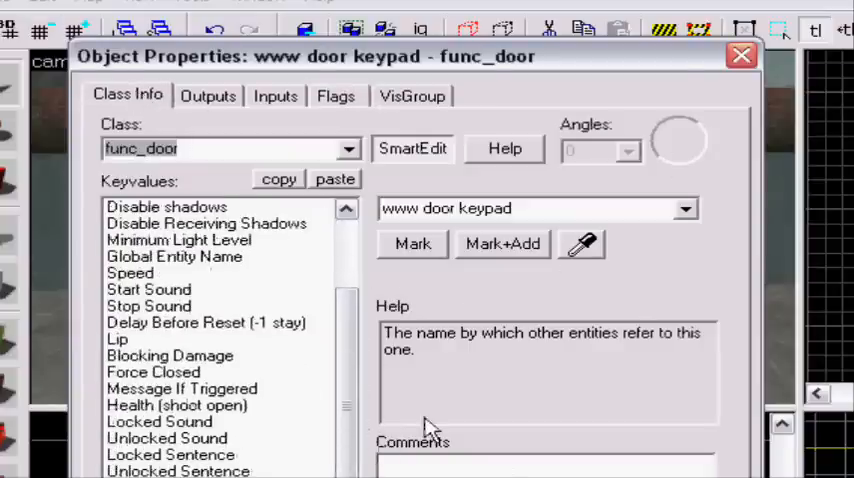
scroll("up", 3)
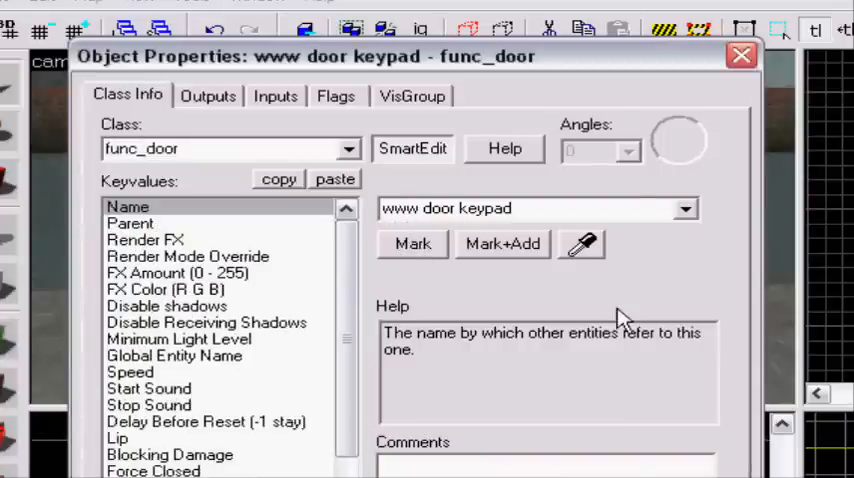
left_click(740, 56)
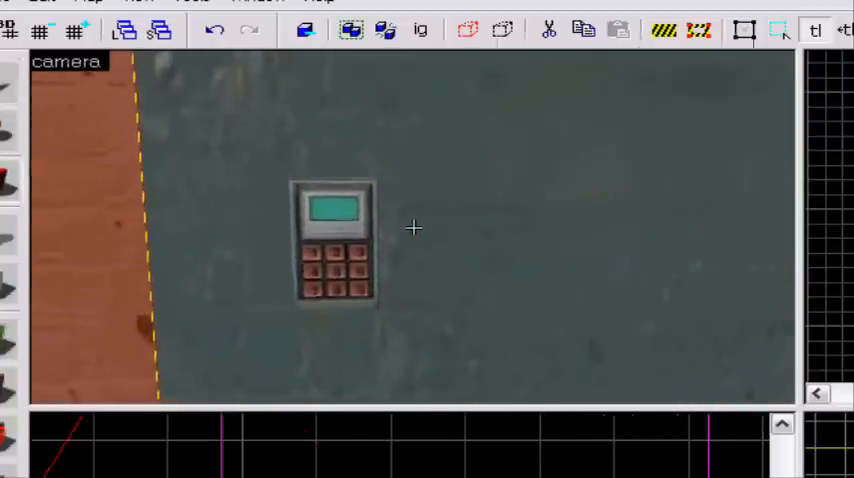
Give the keypad prop the world model props_lab/keypad.mdl via the model browser.
double_click(332, 244)
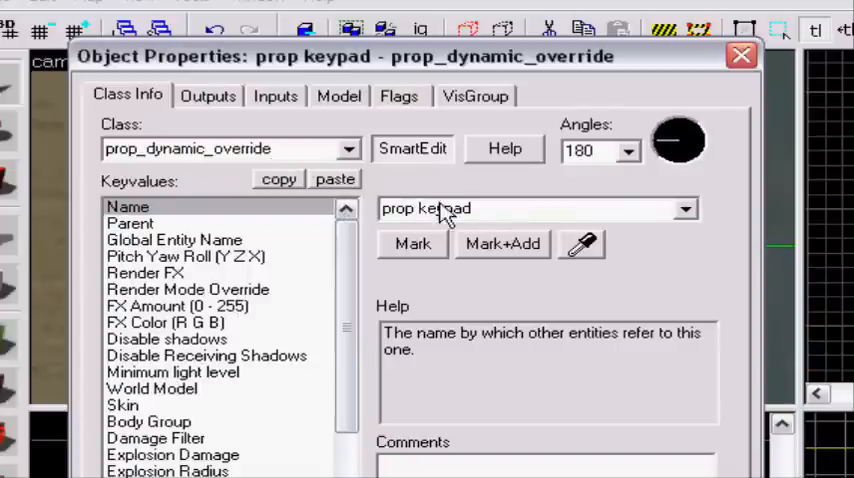
left_click(152, 388)
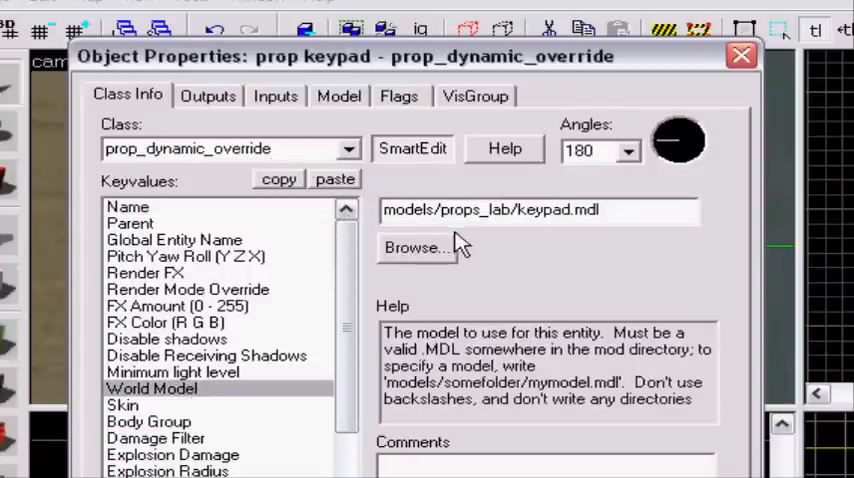
left_click(416, 248)
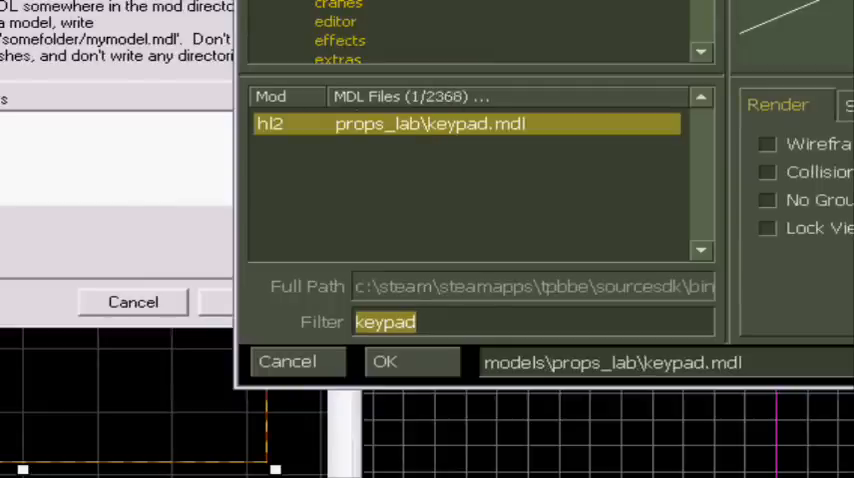
left_click(384, 362)
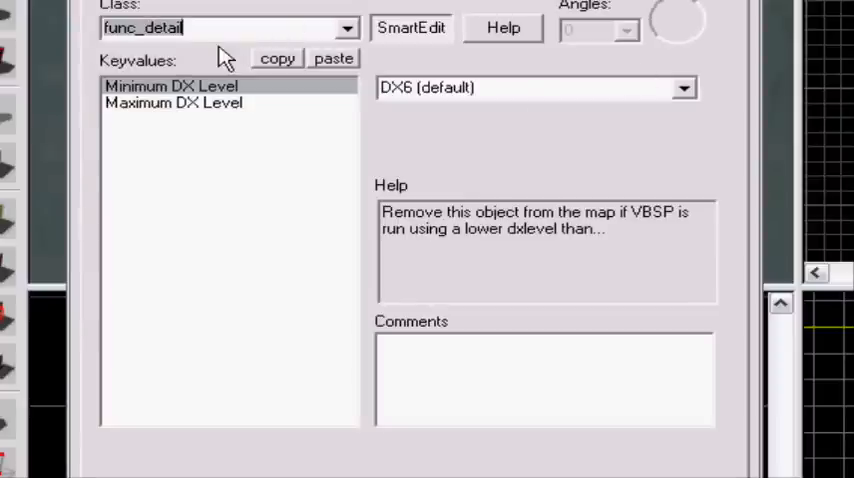
Make the brush a func_button named 'keypad button 1' that starts locked.
left_click(410, 28)
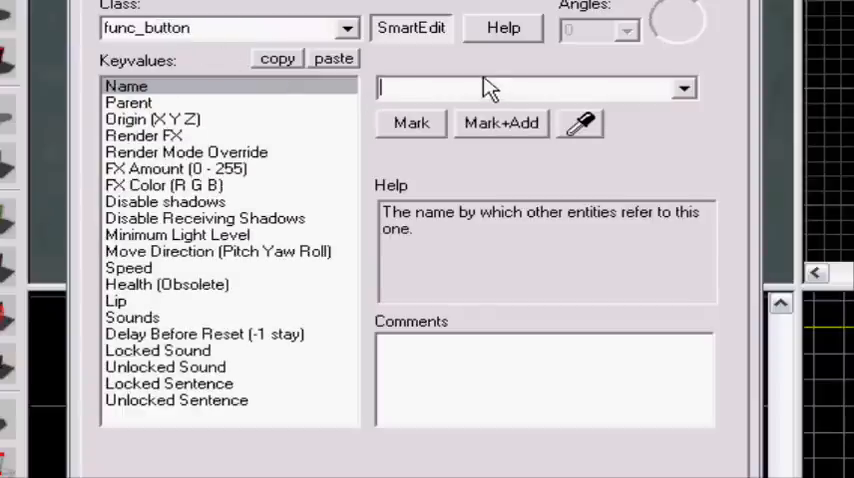
type("keyp")
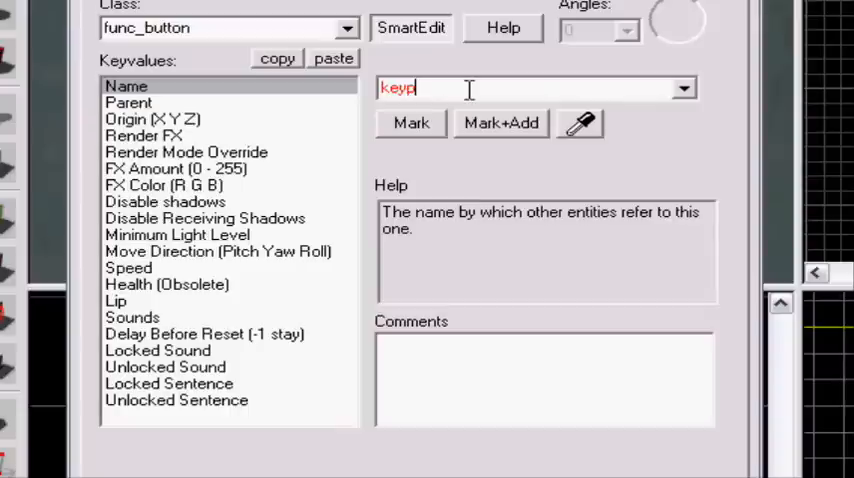
type("ad butt")
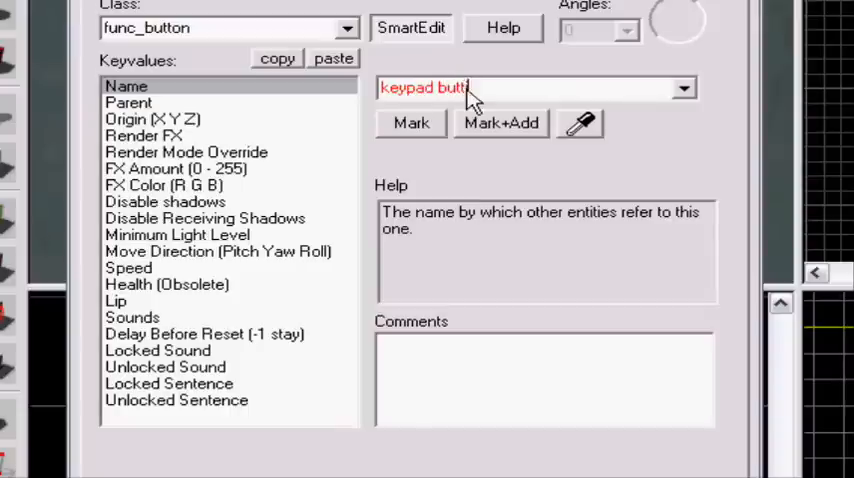
type("on 1")
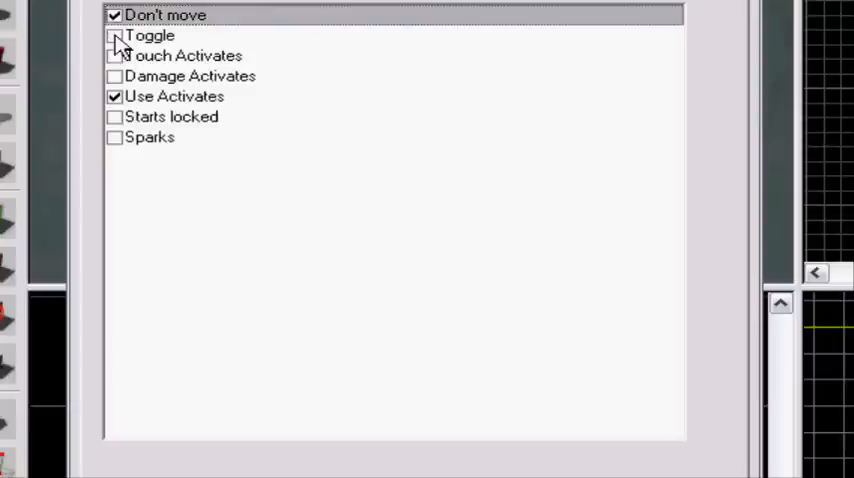
mouse_move(118, 122)
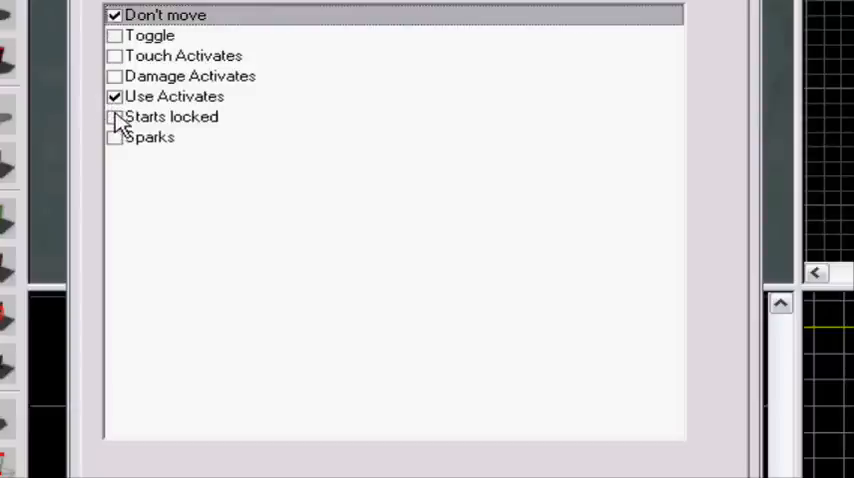
left_click(114, 116)
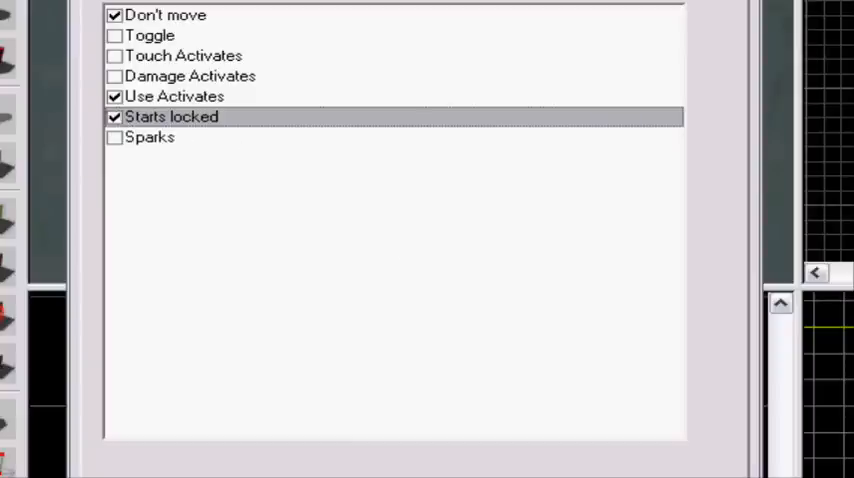
left_click(410, 28)
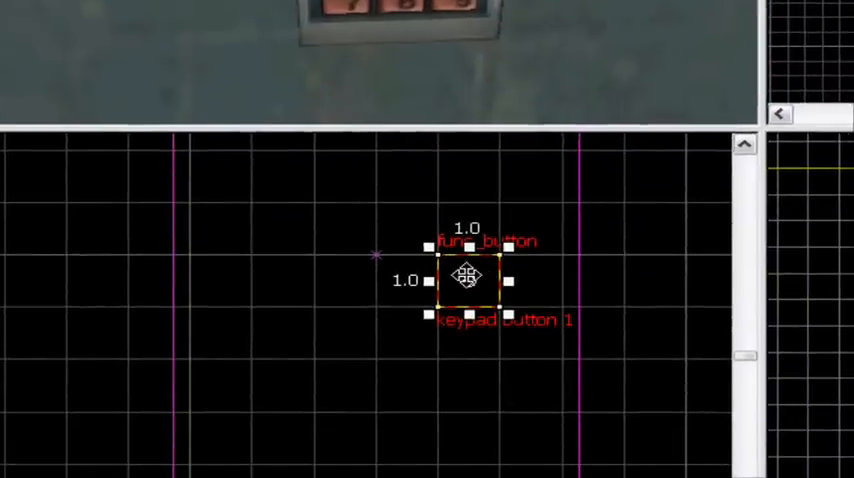
Shift-drag copies of the button into place over the remaining bottom-row keys.
left_click_drag(468, 276, 376, 276)
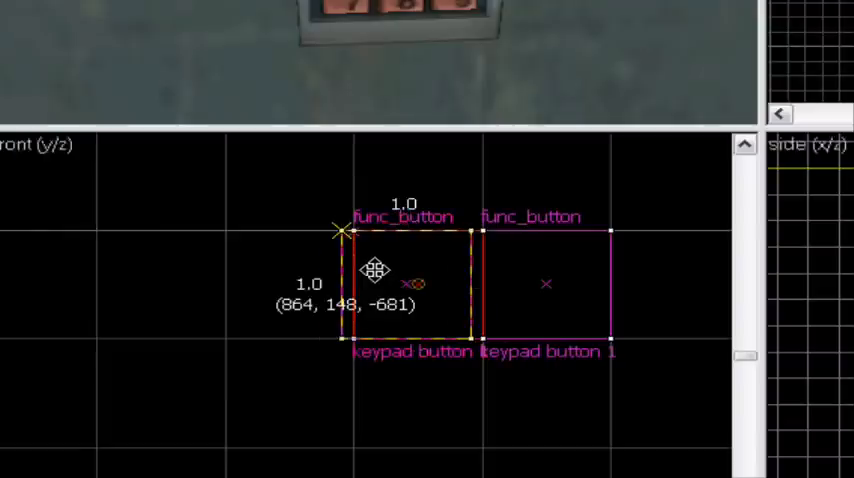
left_click_drag(376, 272, 328, 268)
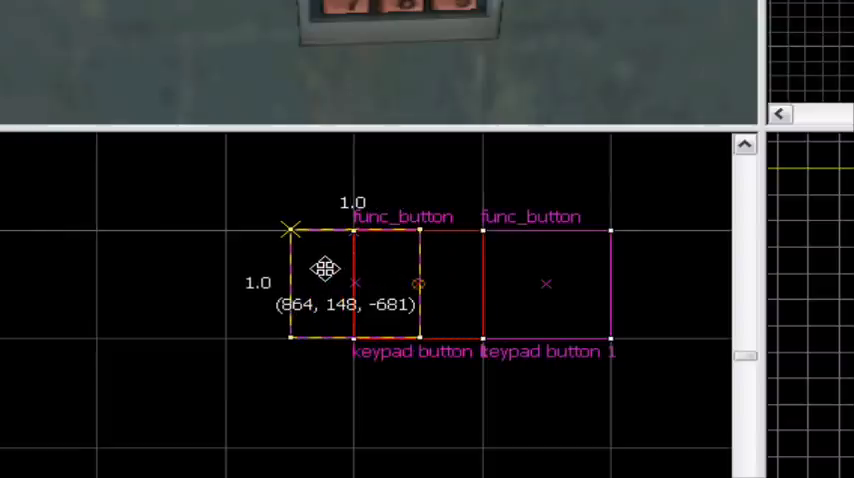
left_click_drag(326, 268, 286, 264)
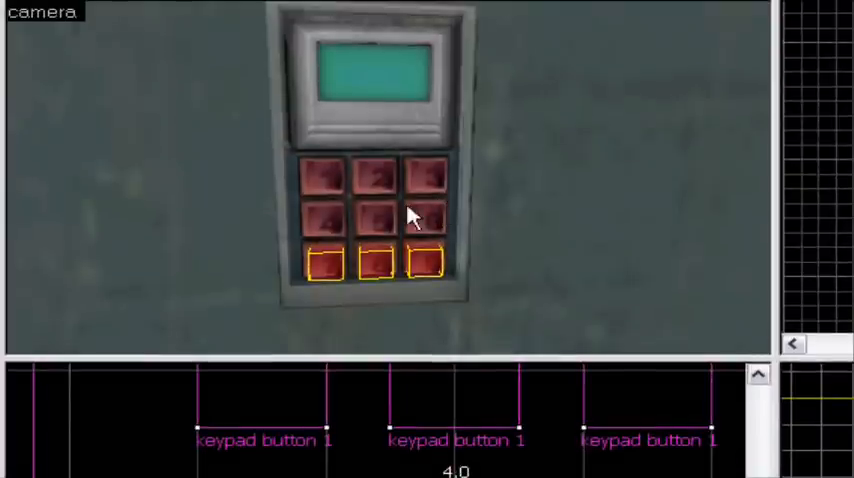
mouse_move(324, 184)
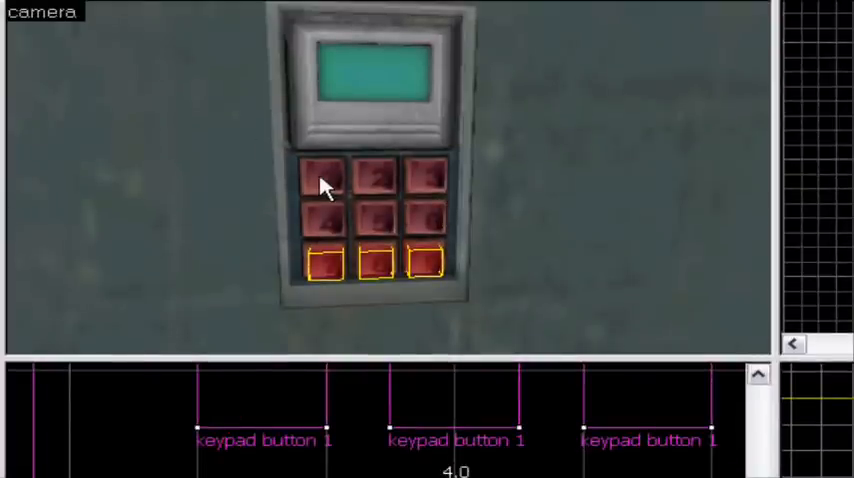
Give the copied keypad buttons distinct numbered names such as keypad button 4 and 6.
double_click(324, 184)
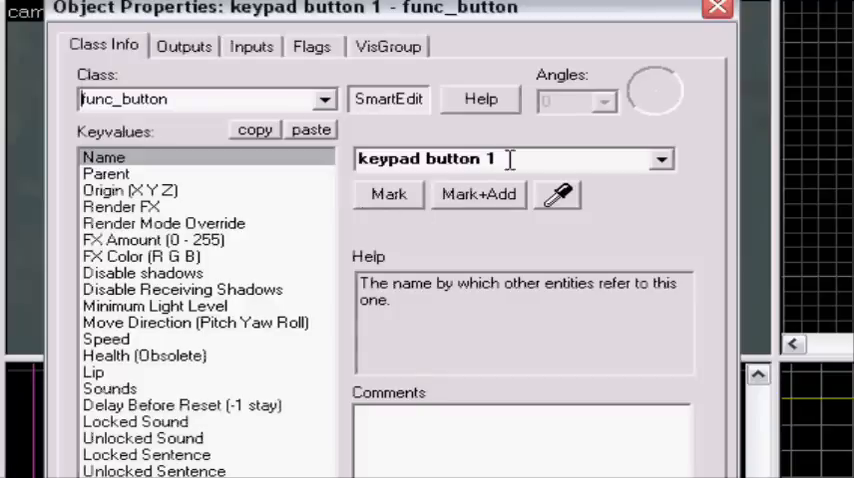
mouse_move(480, 194)
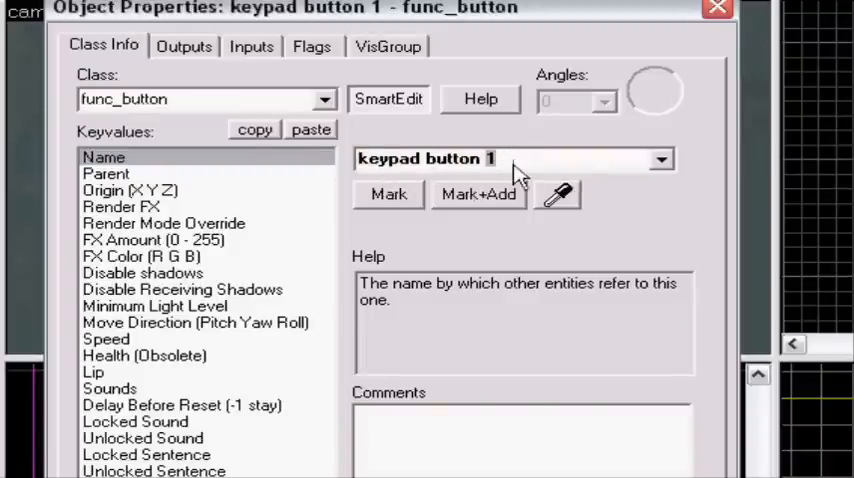
left_click(716, 8)
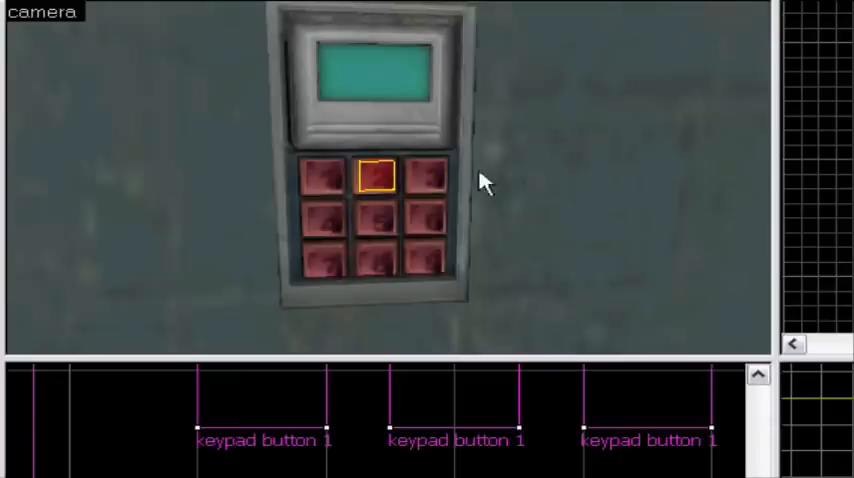
double_click(378, 176)
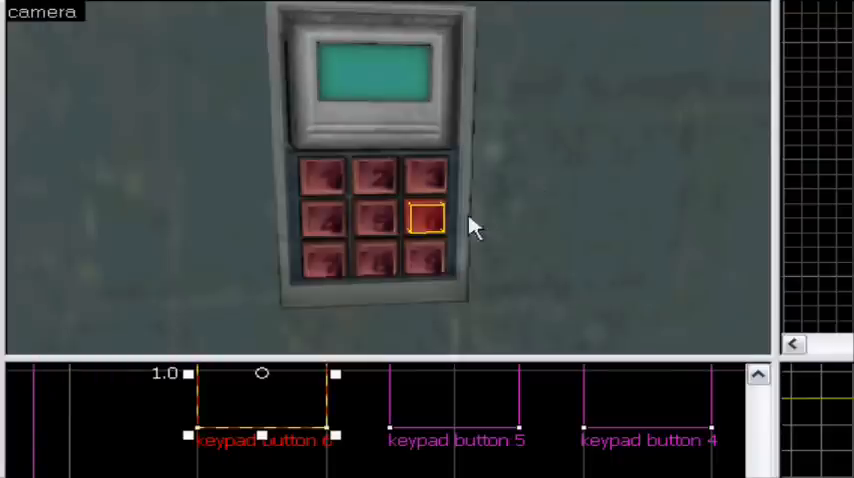
double_click(424, 220)
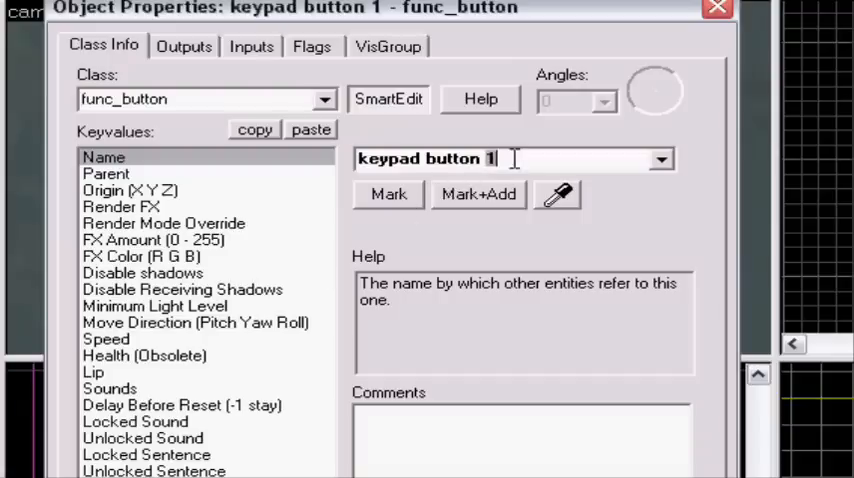
left_click(716, 8)
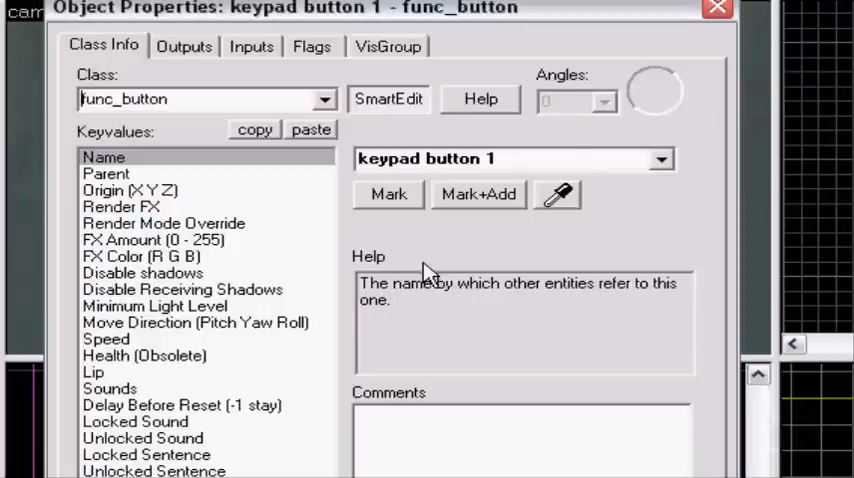
left_click(510, 158)
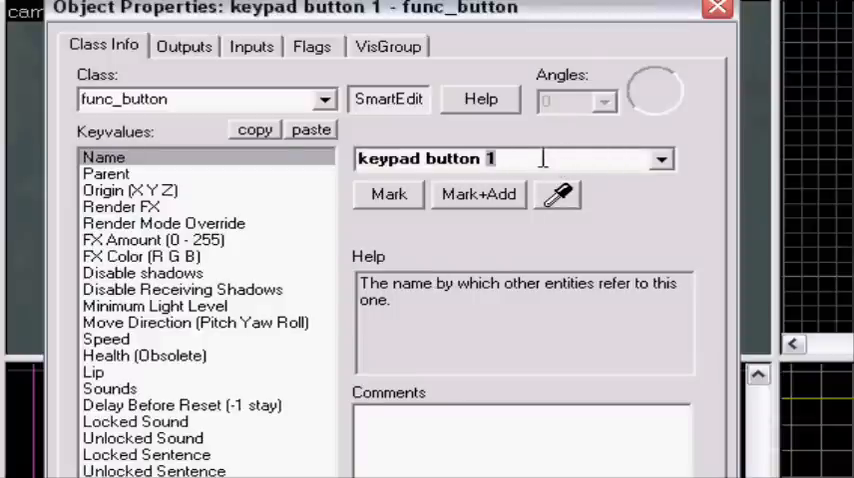
left_click(716, 8)
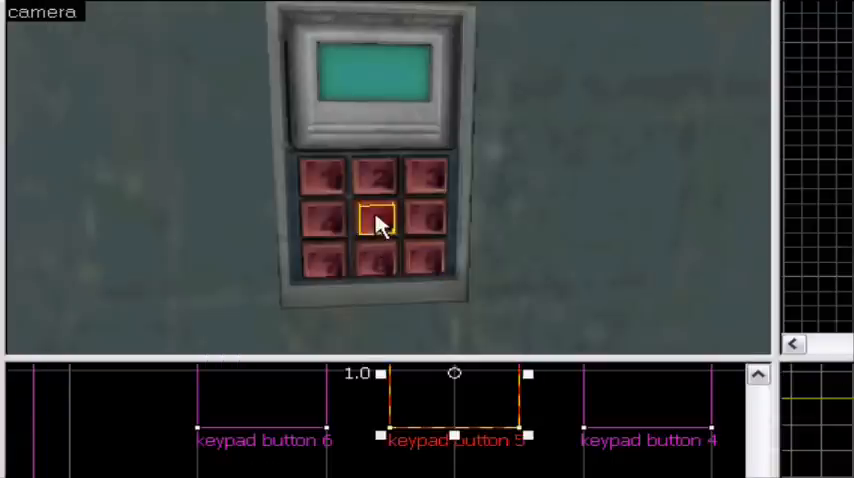
mouse_move(28, 180)
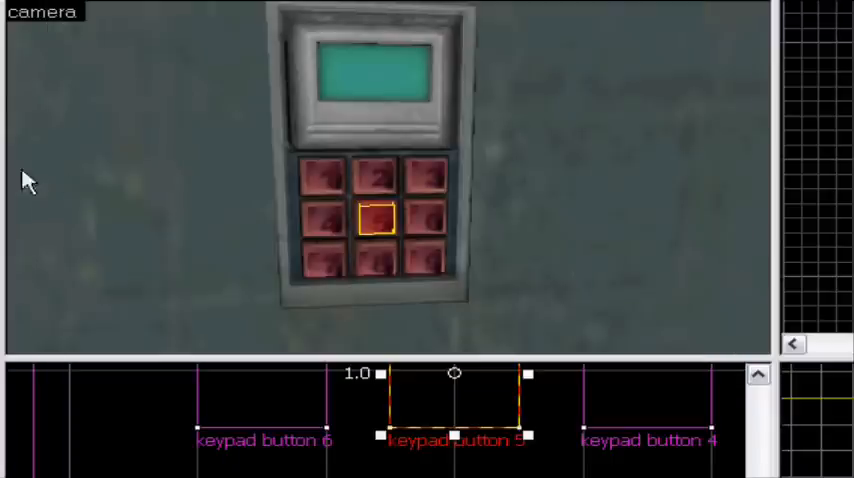
mouse_move(304, 178)
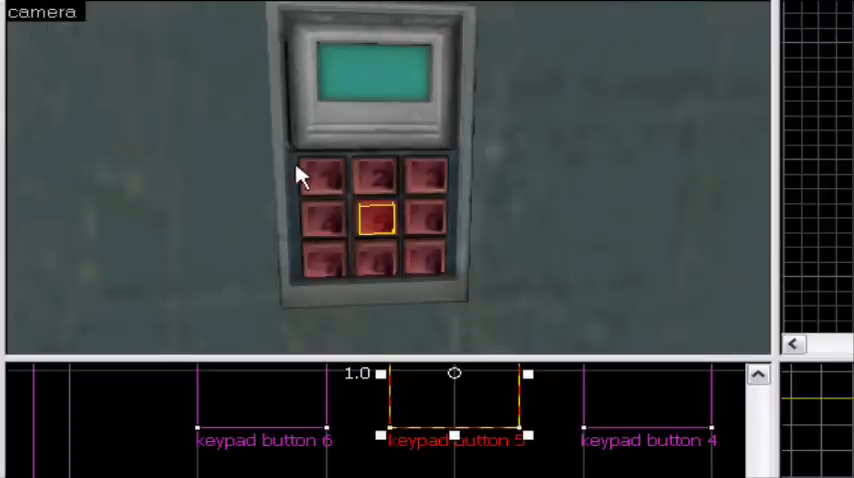
mouse_move(410, 190)
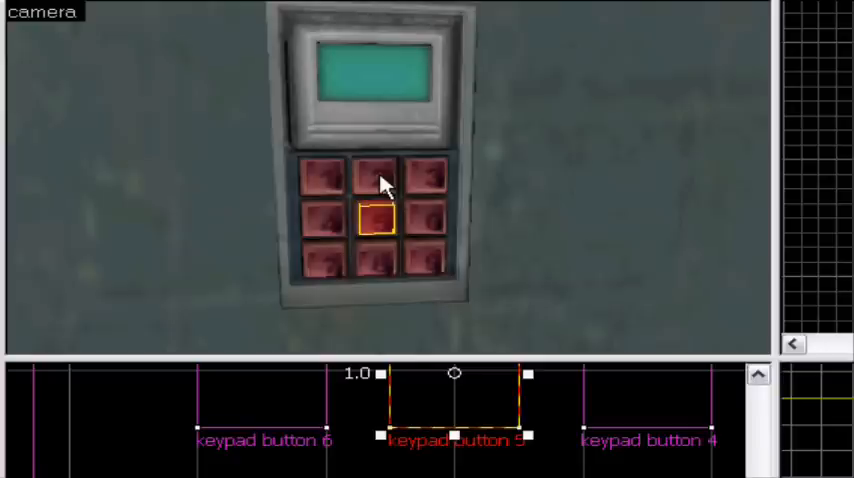
mouse_move(320, 190)
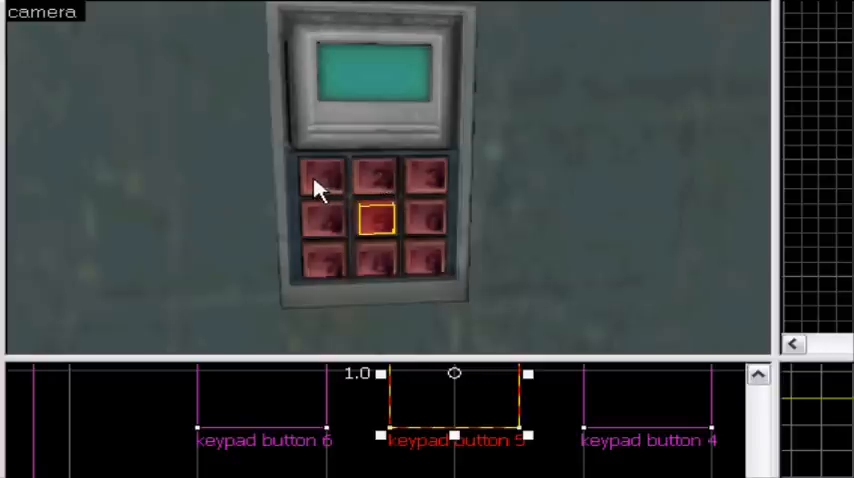
mouse_move(450, 184)
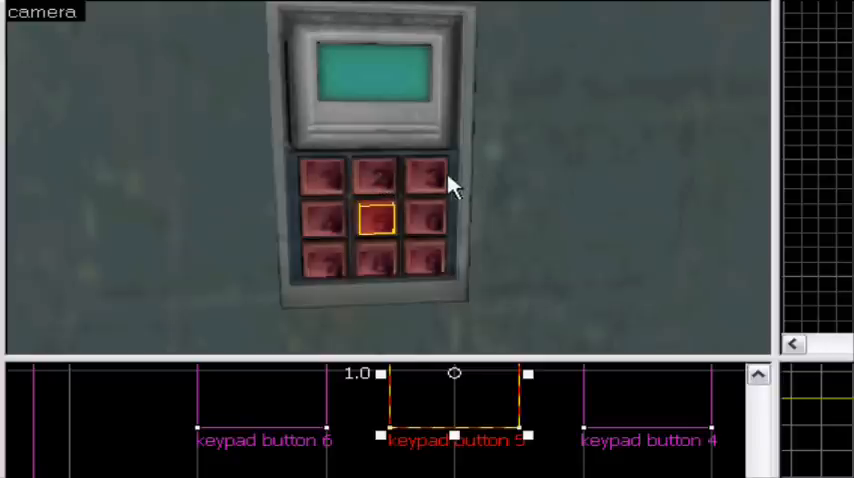
mouse_move(330, 180)
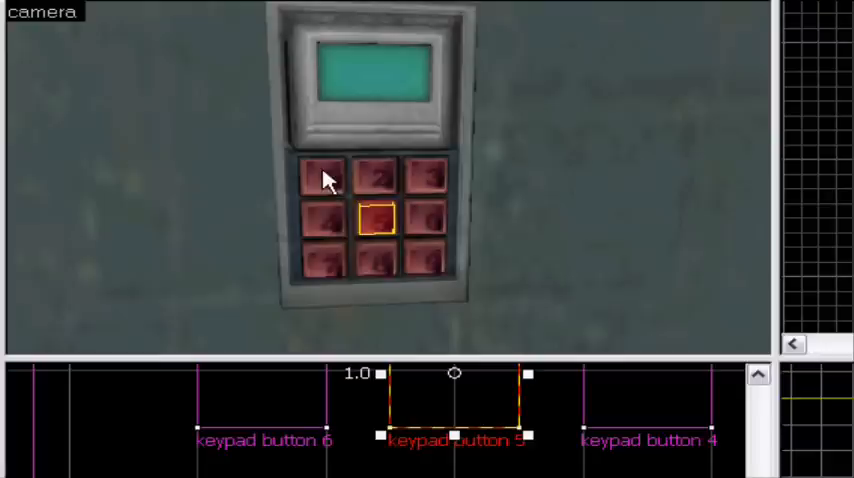
mouse_move(330, 192)
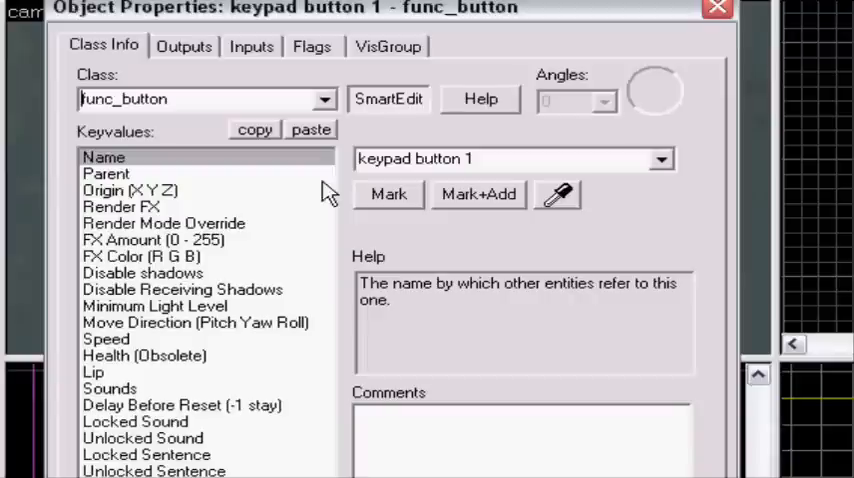
Untick Starts locked for keypad button 1 and close its properties.
left_click(312, 44)
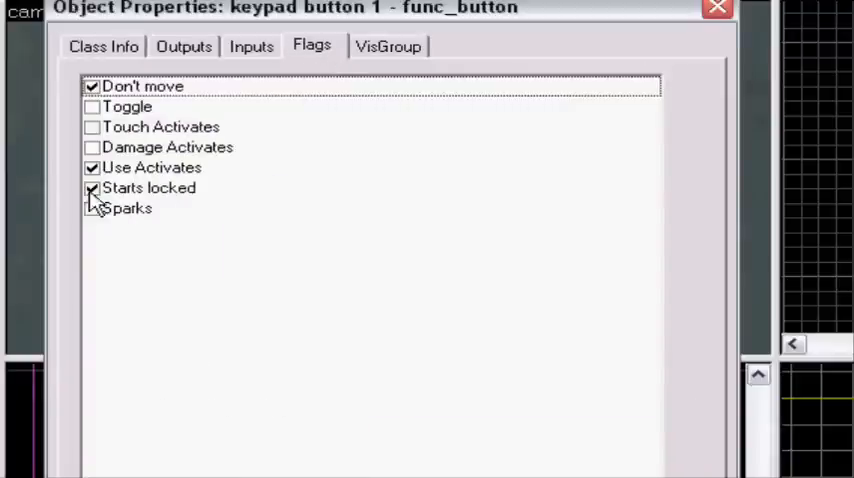
left_click(92, 188)
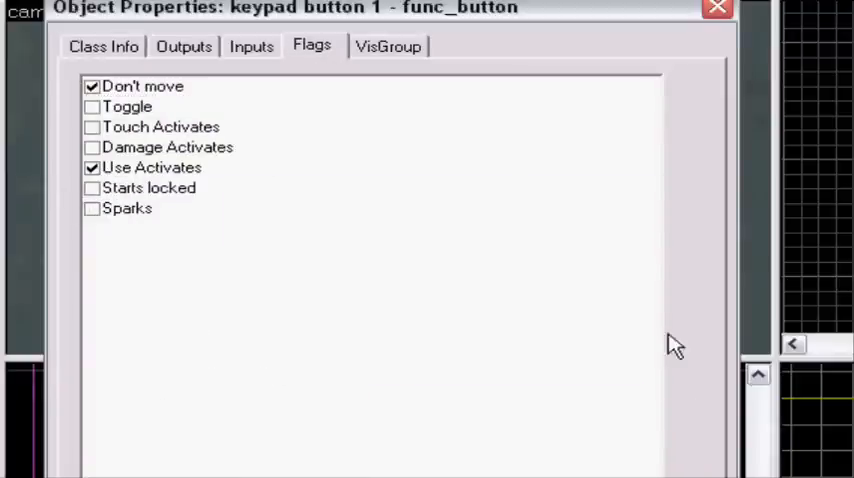
left_click(716, 8)
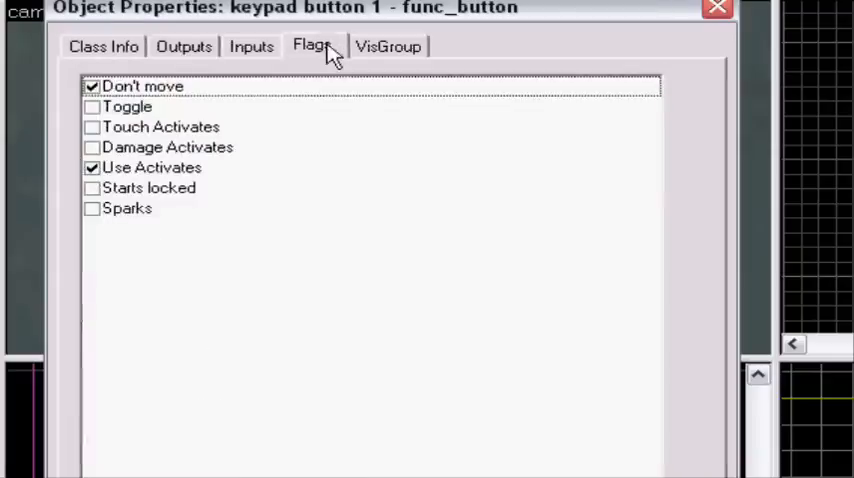
left_click(716, 8)
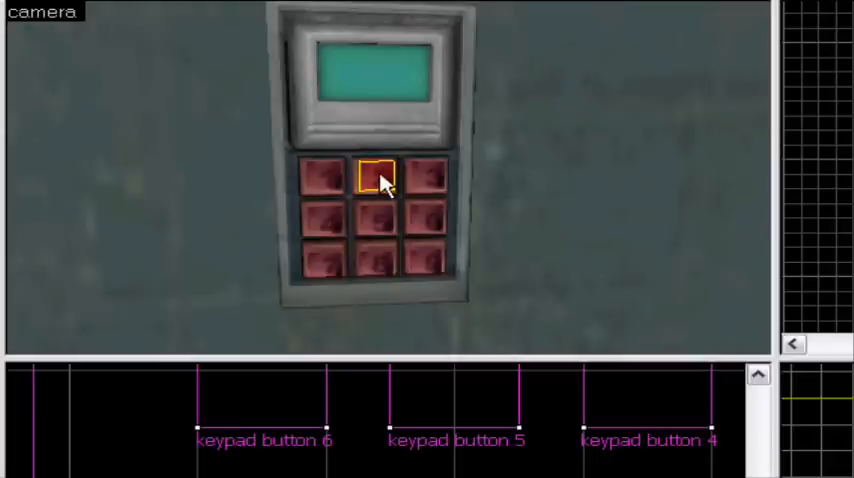
mouse_move(332, 232)
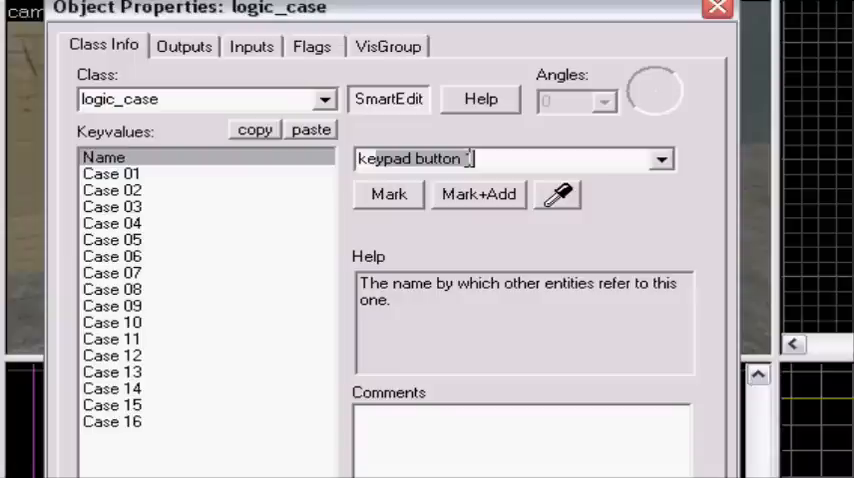
Name the logic_case 'keypad logic case' and select Case 01 for entry.
type("keypad logi")
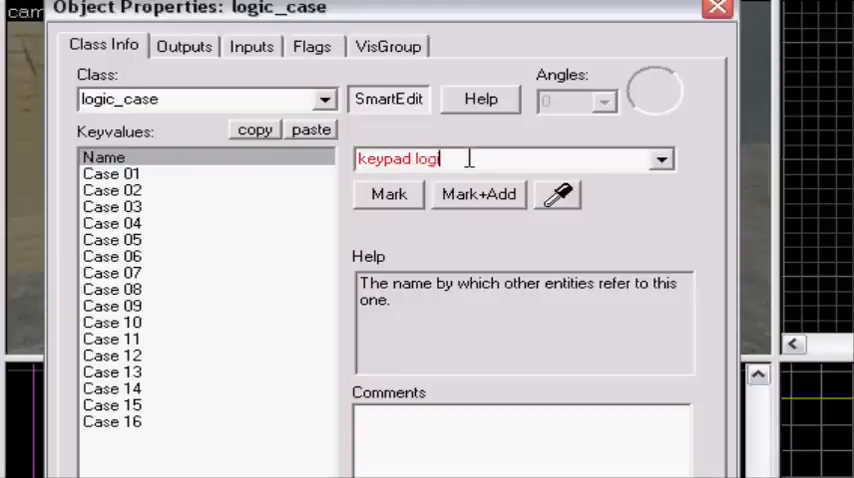
type("ic case")
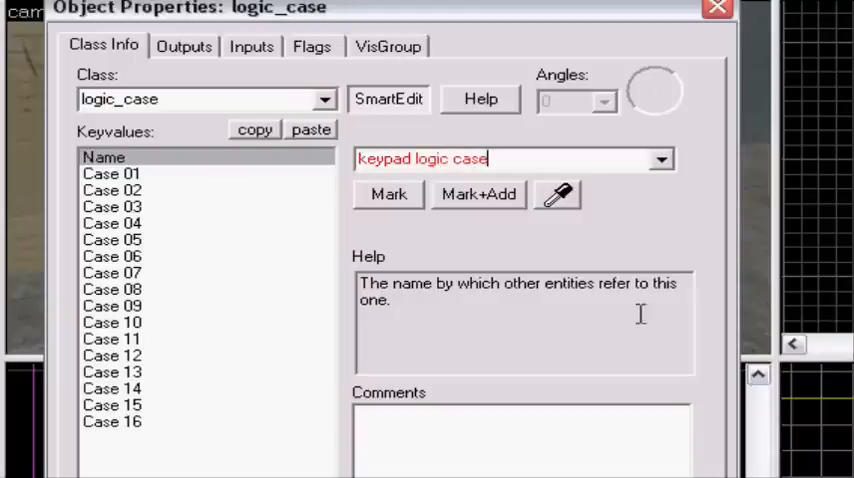
left_click(312, 46)
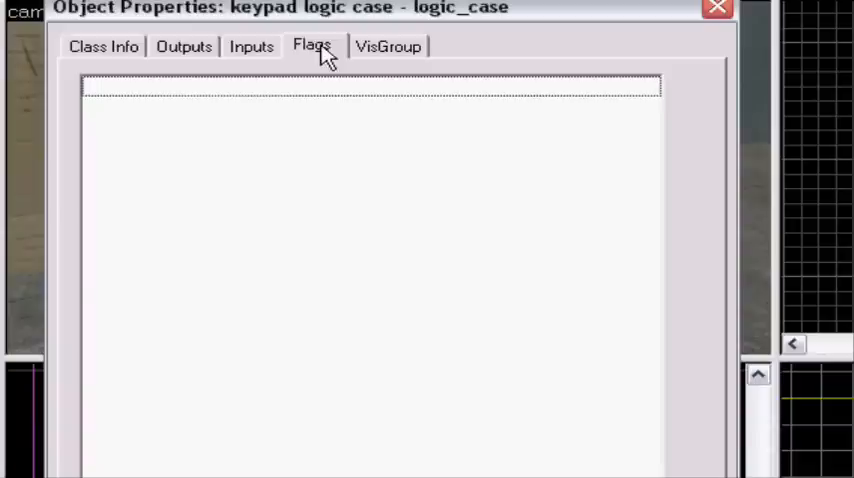
left_click(104, 46)
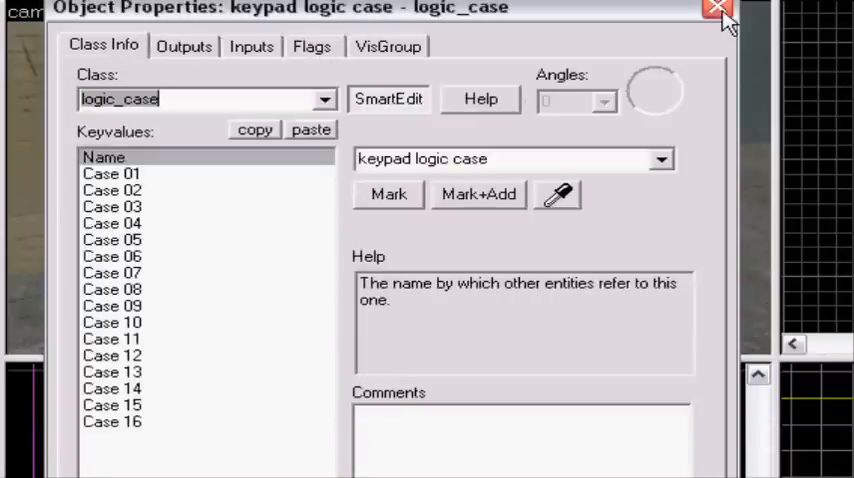
left_click(718, 10)
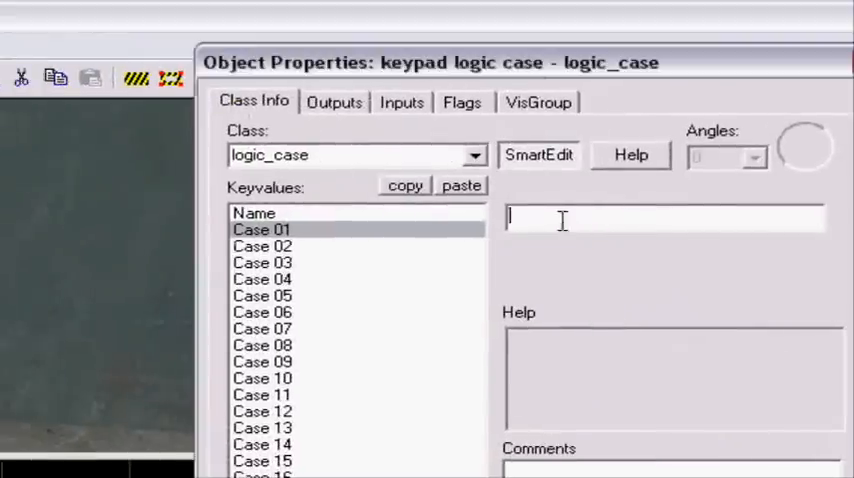
Fill Case 01 through 04 with values reset, 1 to 2 and 3 to 4.
type("reset")
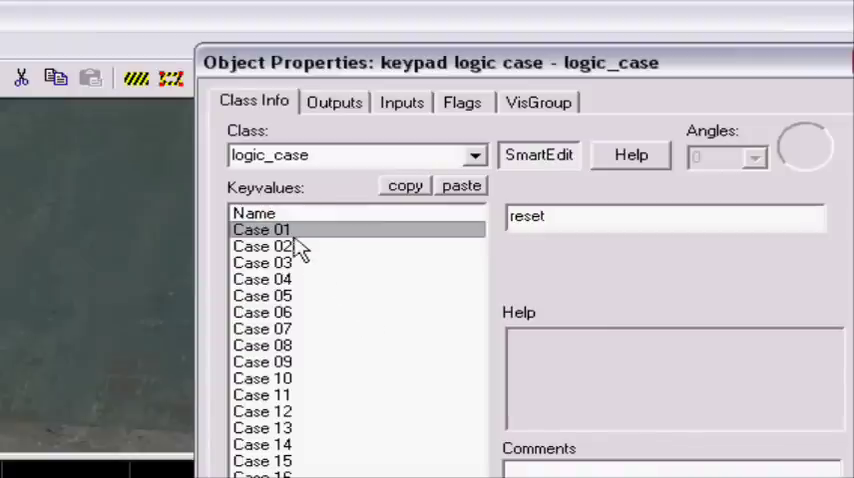
left_click(262, 246)
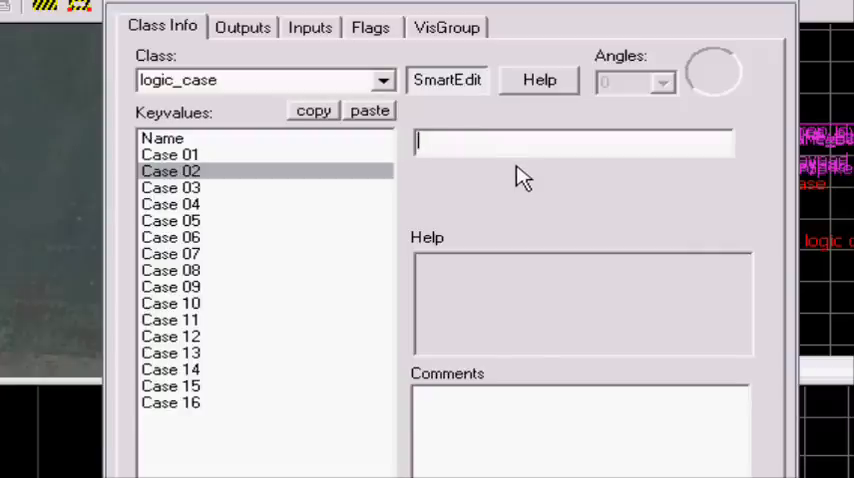
type("1 to")
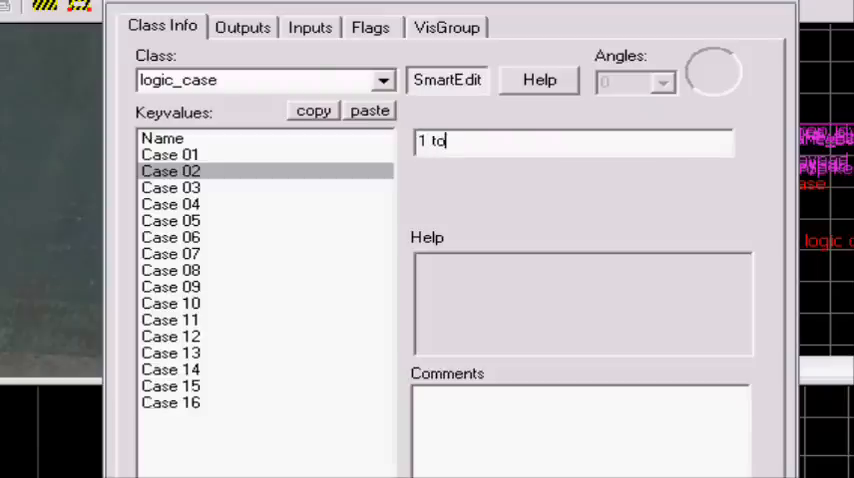
type("2")
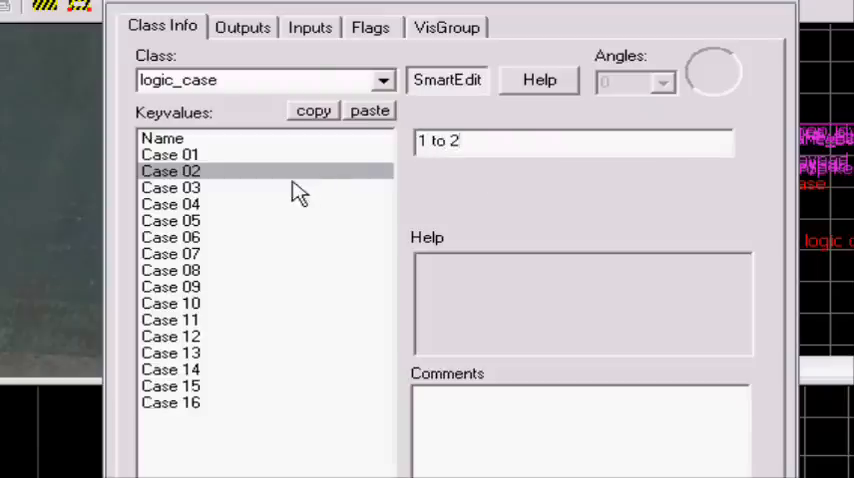
left_click(170, 188)
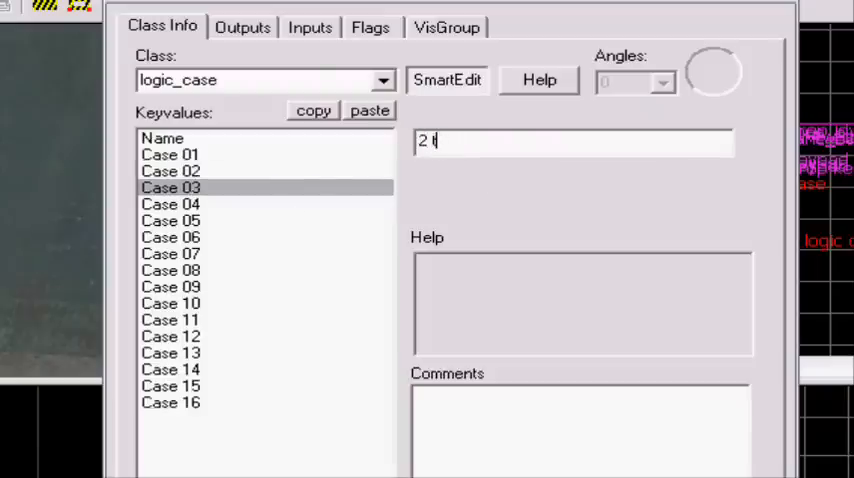
left_click(170, 204)
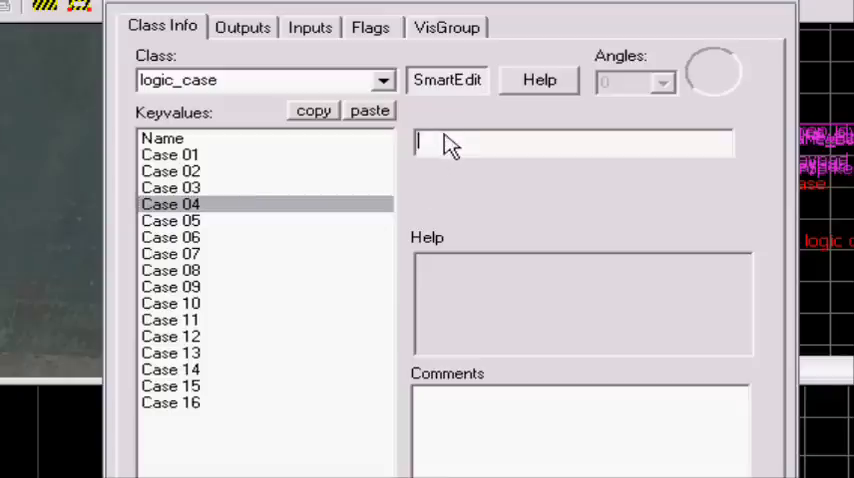
type("3 to 4")
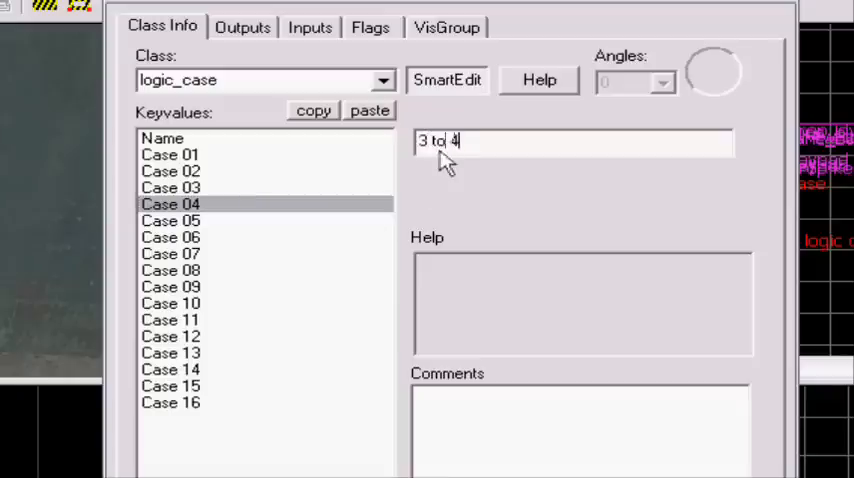
Set Case 05 to '4 to open' and move on to the logic_case outputs.
left_click(170, 220)
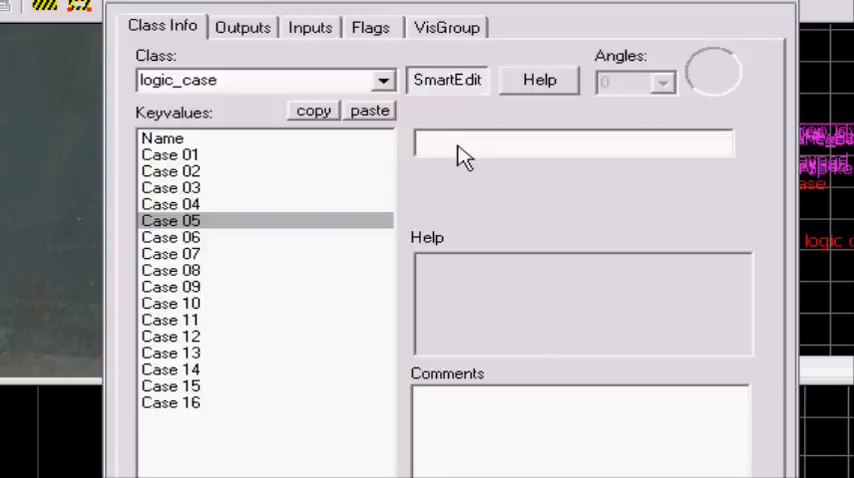
left_click(572, 144)
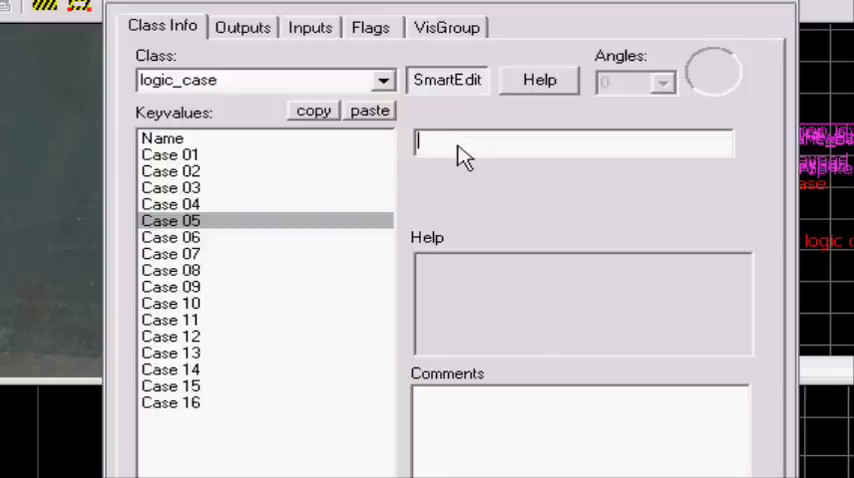
type("4 to")
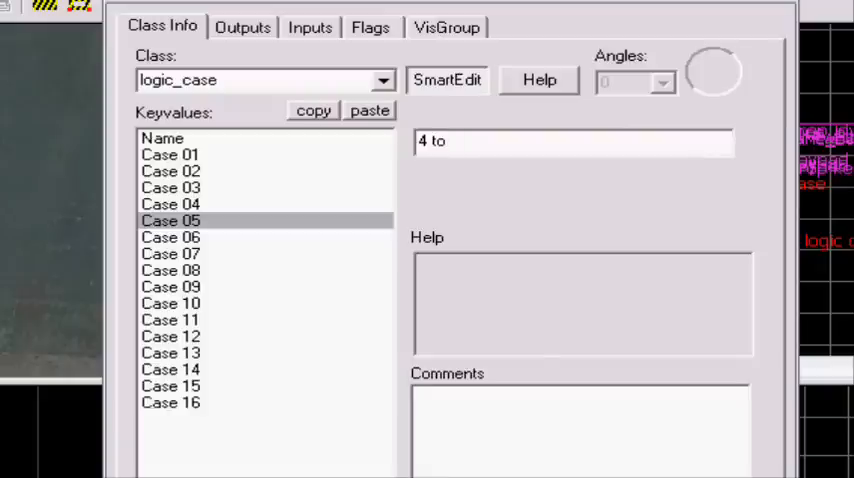
type("ope")
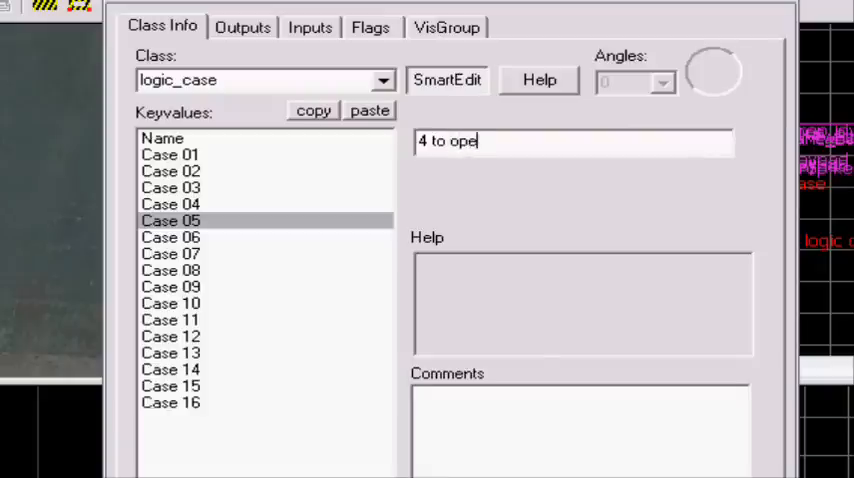
key("BackSpace")
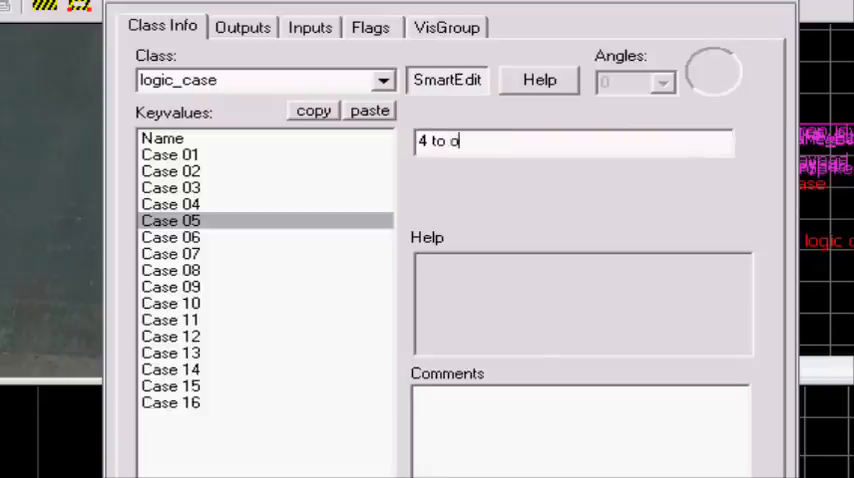
type("pen")
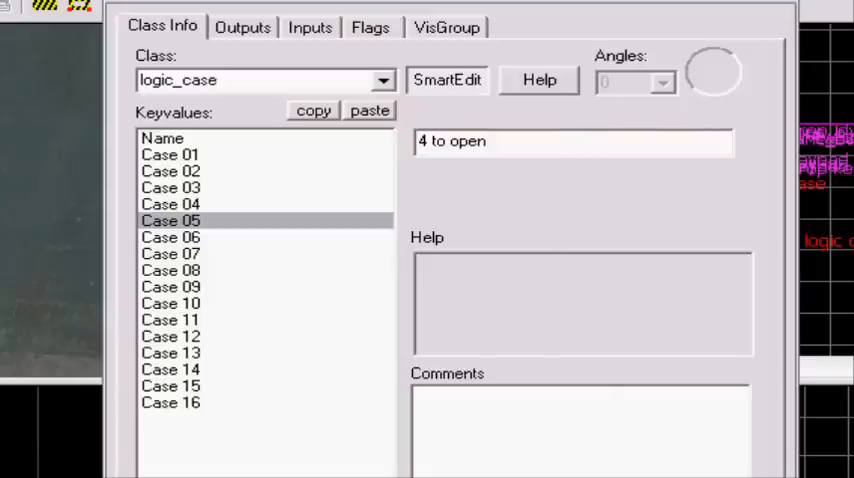
left_click(234, 20)
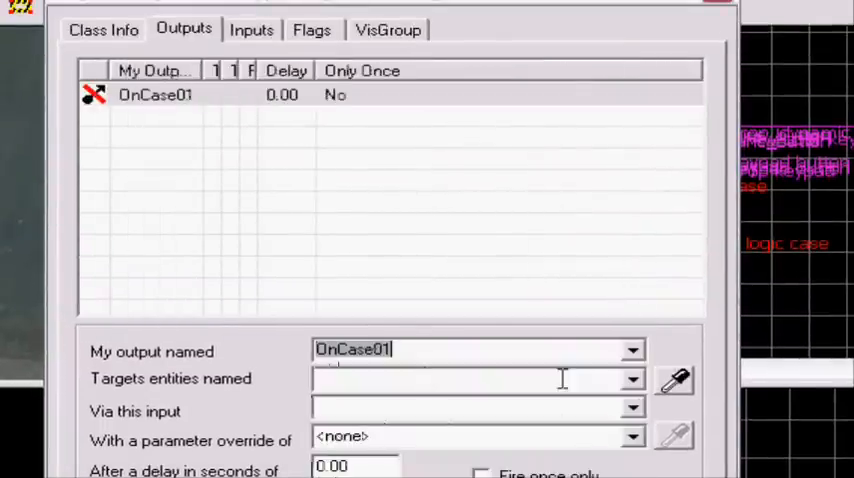
Make the OnCase01 output Lock keypad button 1, then paste several copies of it.
left_click(632, 378)
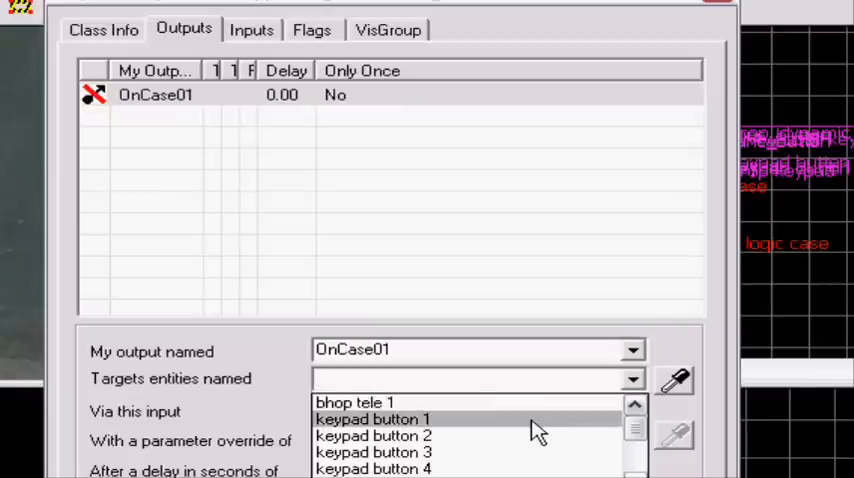
left_click(372, 418)
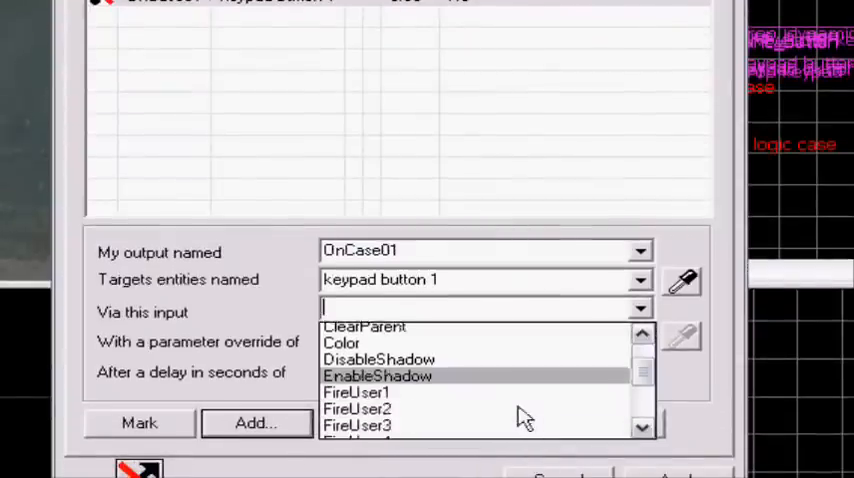
scroll("down", 3)
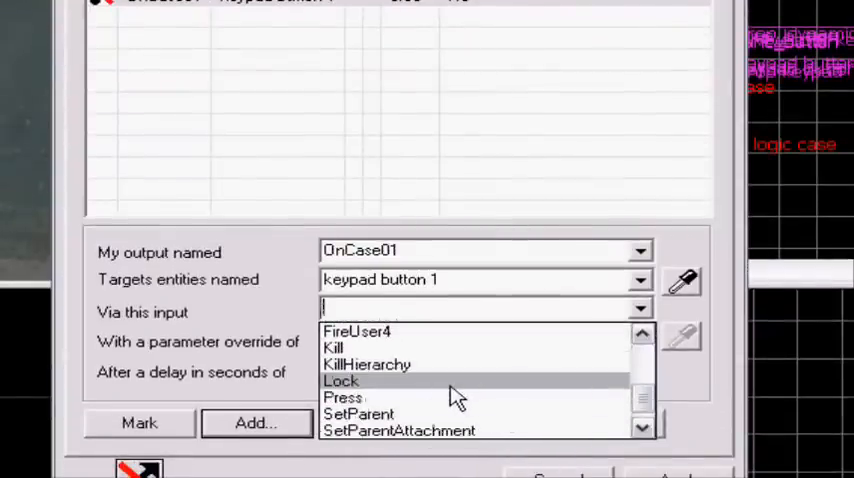
left_click(340, 380)
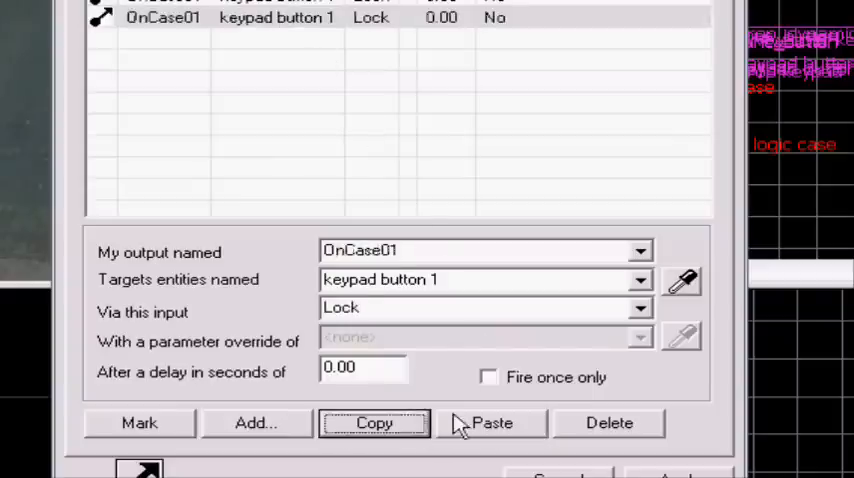
left_click(492, 422)
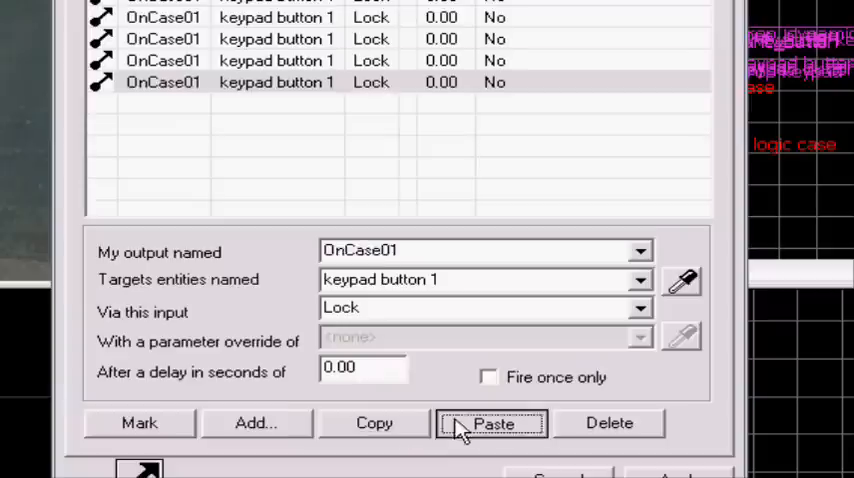
left_click(492, 422)
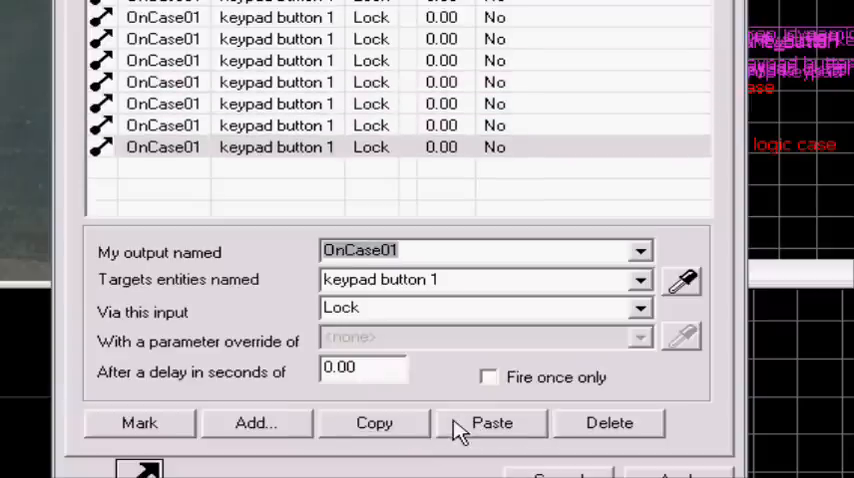
left_click(492, 422)
type("3")
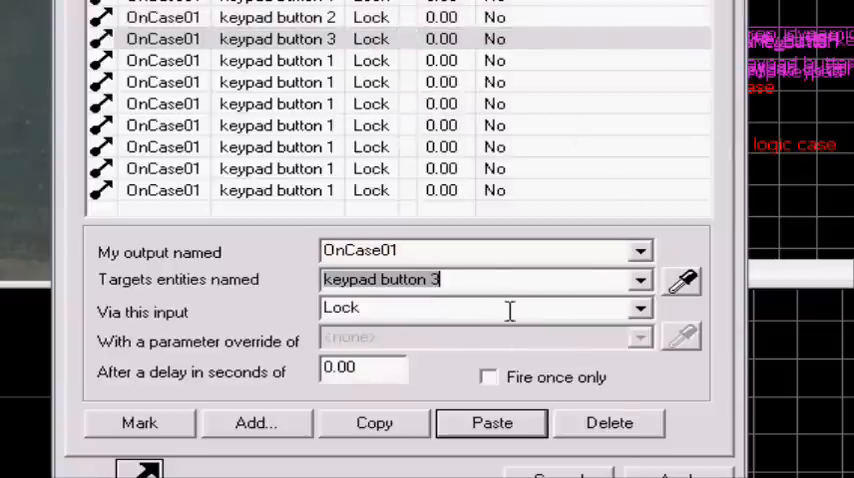
Retarget each pasted lock output to the next keypad button, e.g. keypad button 5.
left_click(640, 280)
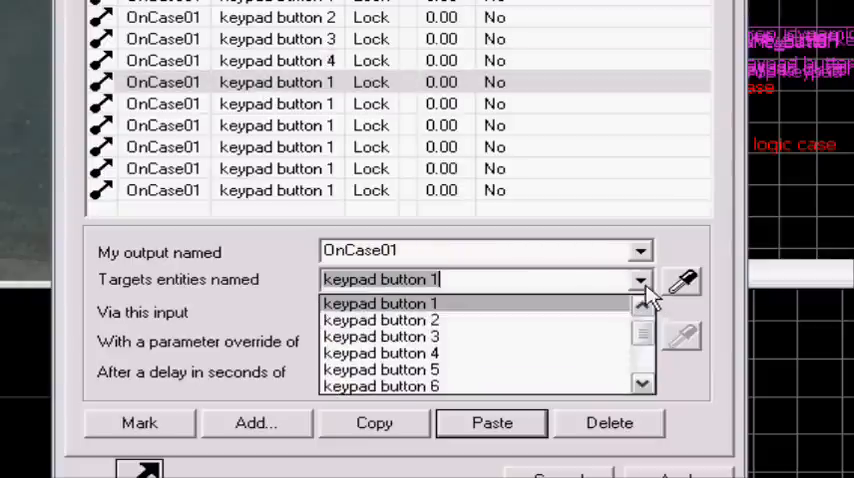
left_click(380, 368)
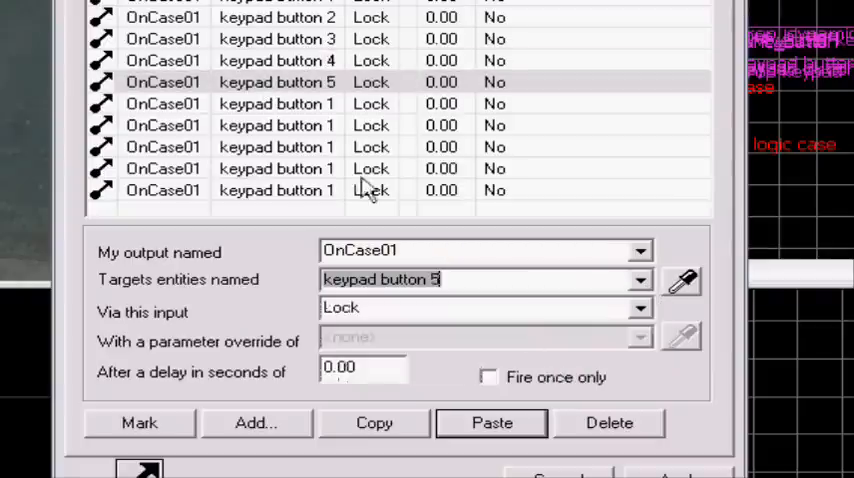
left_click(640, 280)
type("7")
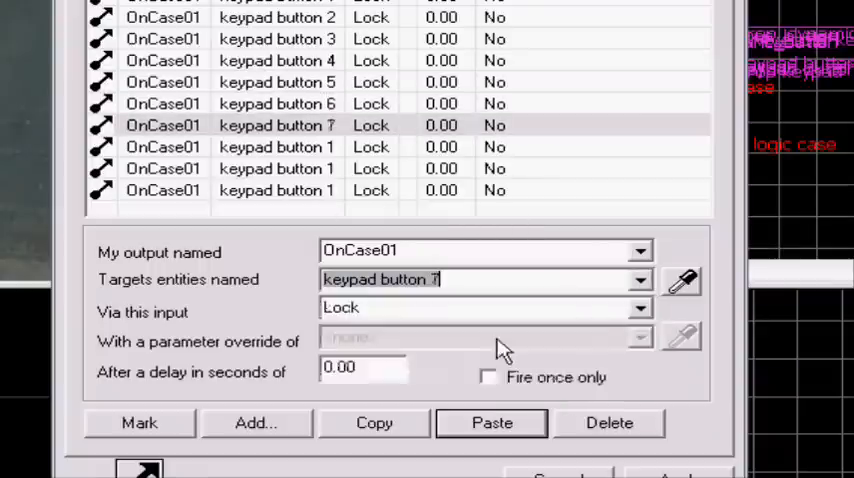
left_click(640, 280)
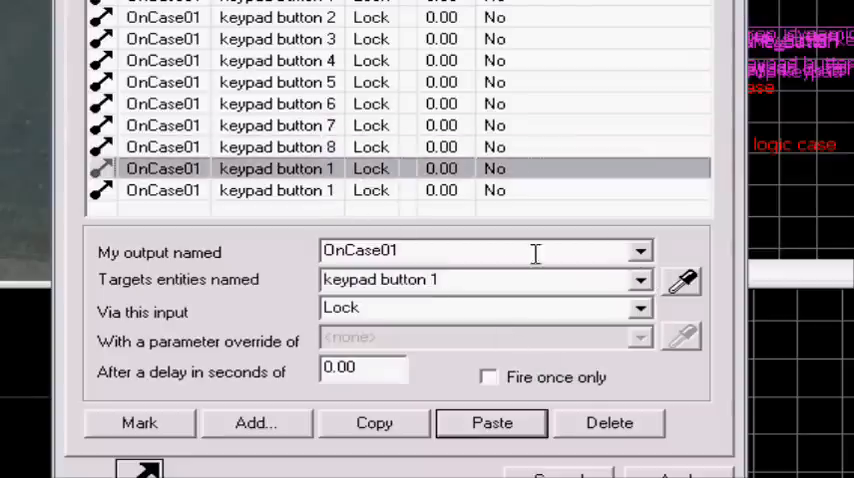
left_click(640, 280)
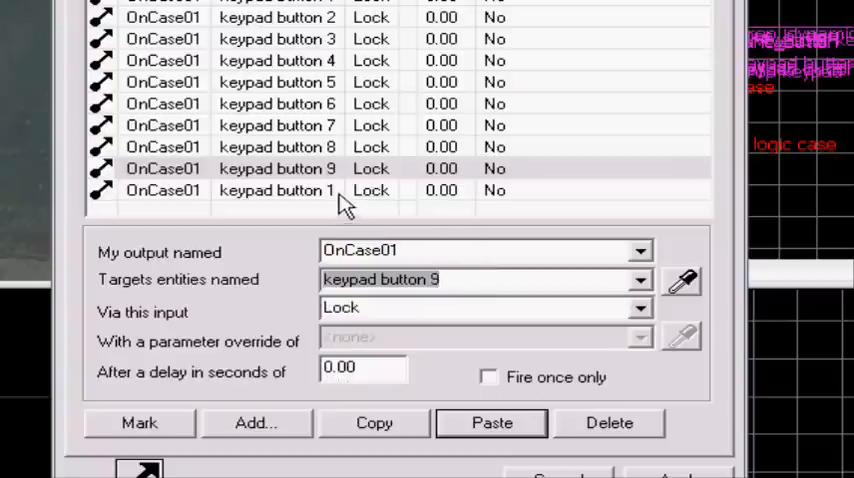
left_click(640, 308)
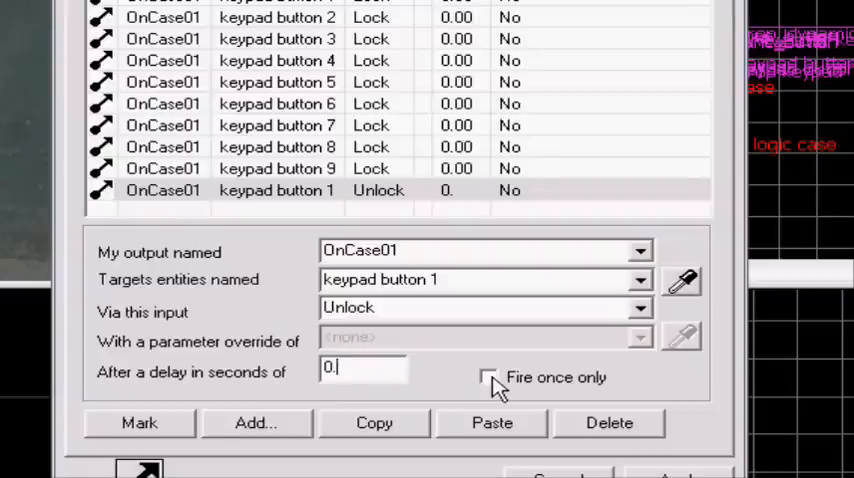
Set the last OnCase01 output to Unlock keypad button 1 after a 0.30-second delay.
type("2")
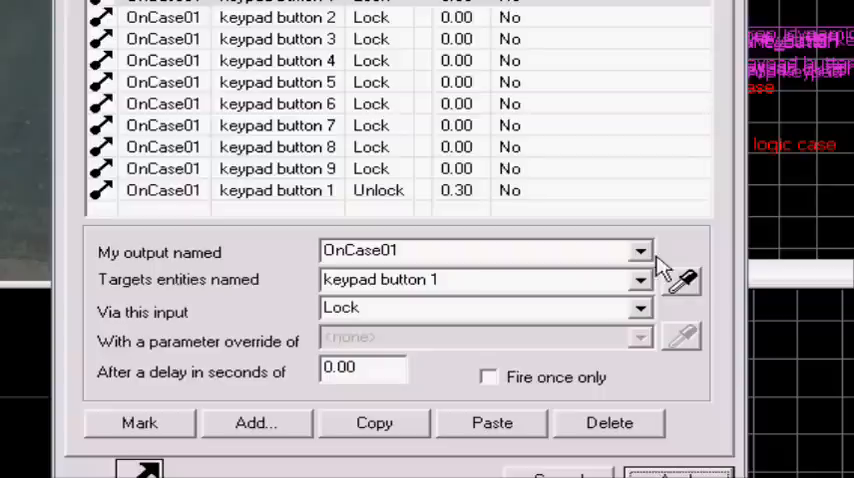
mouse_move(662, 268)
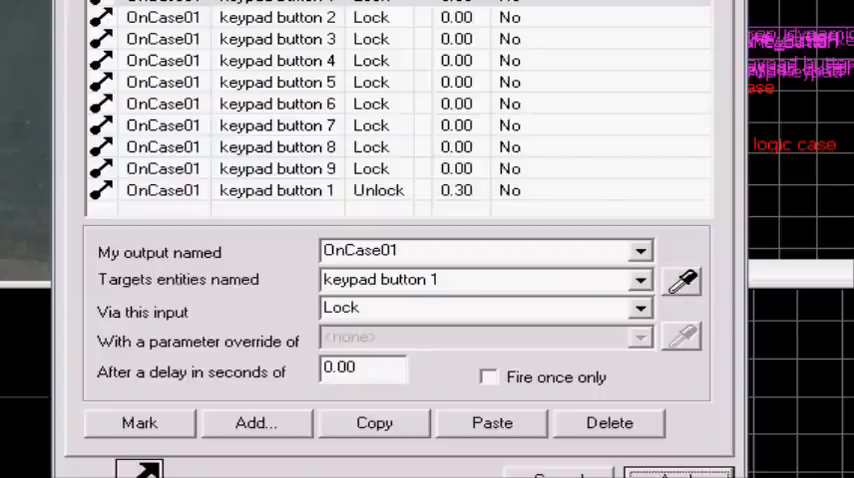
mouse_move(730, 210)
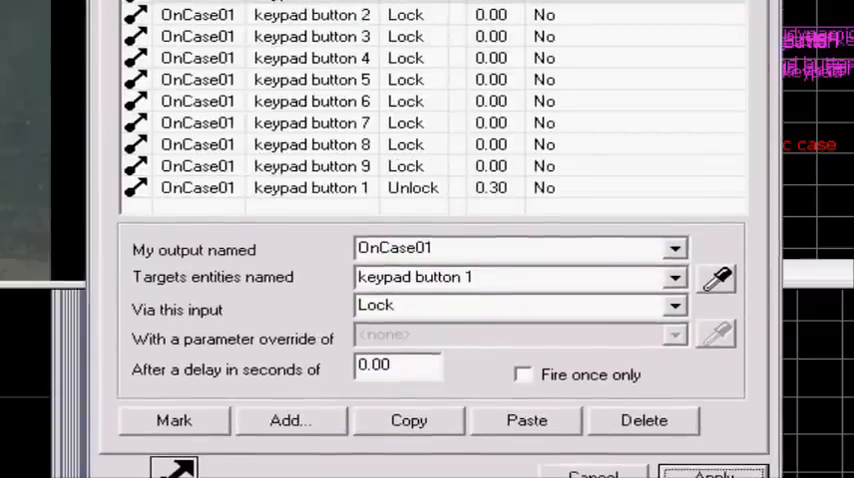
mouse_move(520, 176)
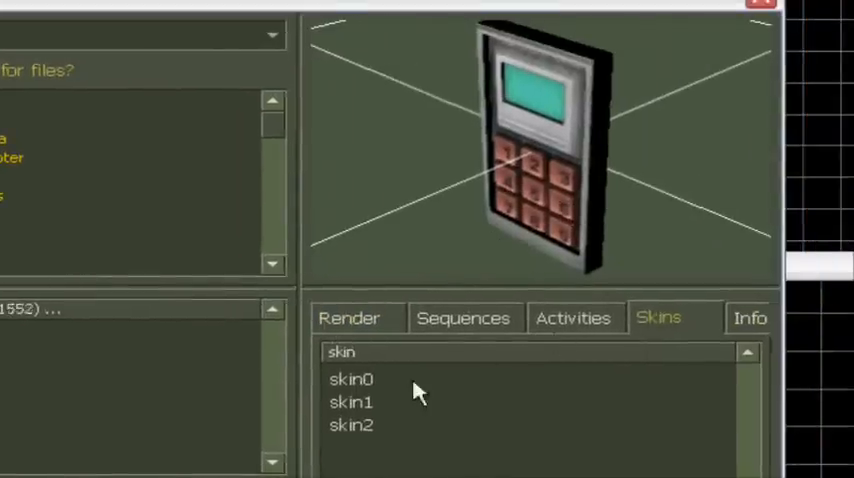
left_click(352, 380)
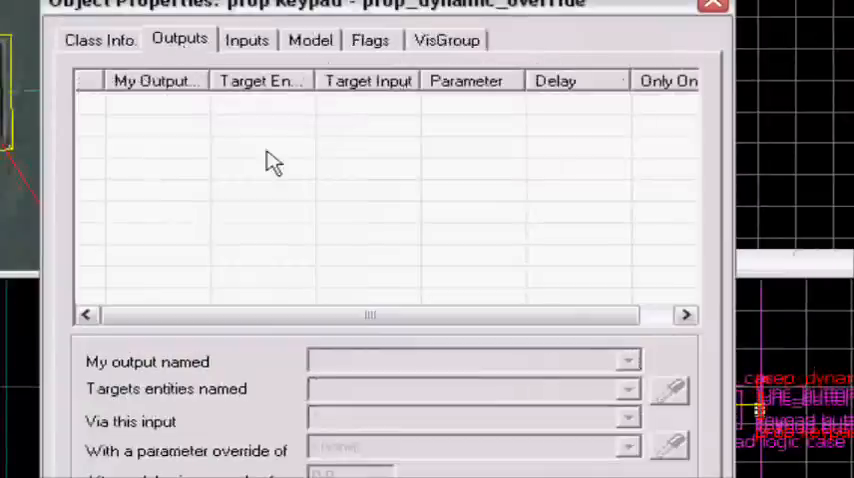
left_click(712, 4)
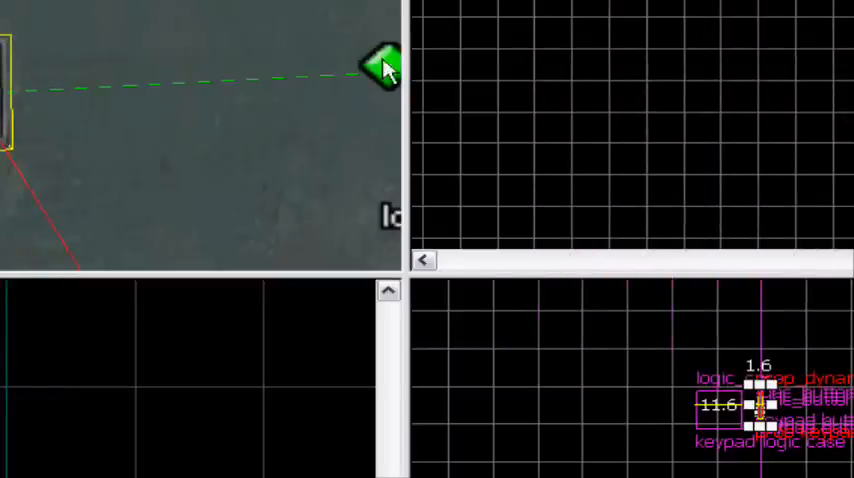
Add a new OnCase01 output on the keypad logic_case targeting the prop keypad entity.
double_click(760, 404)
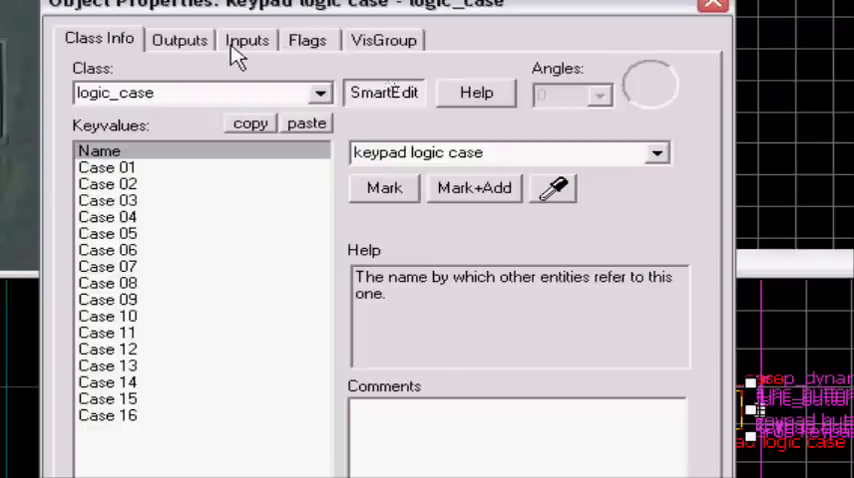
left_click(180, 40)
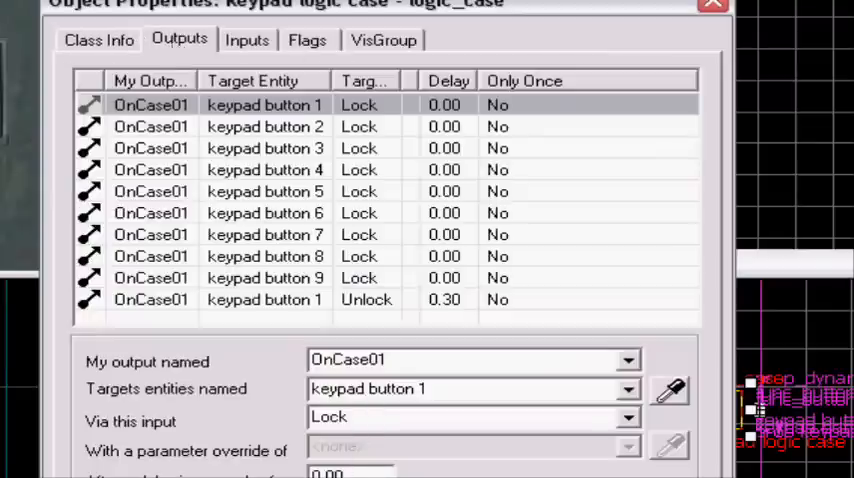
left_click(628, 360)
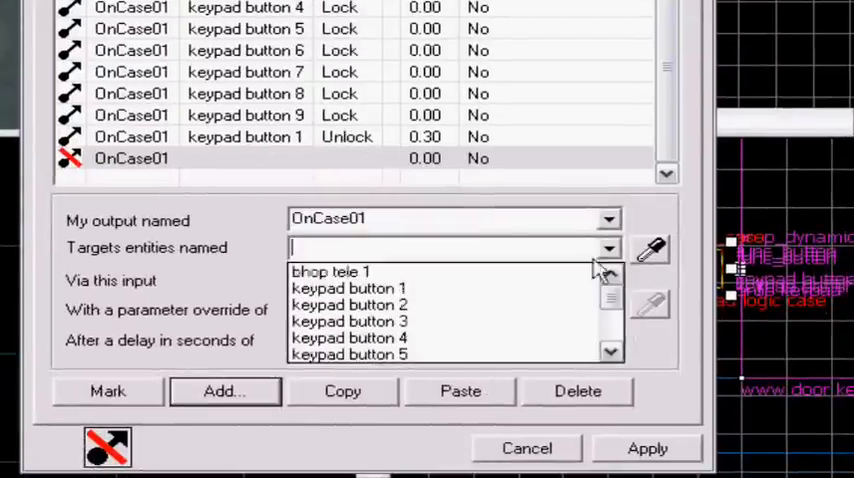
scroll("down", 3)
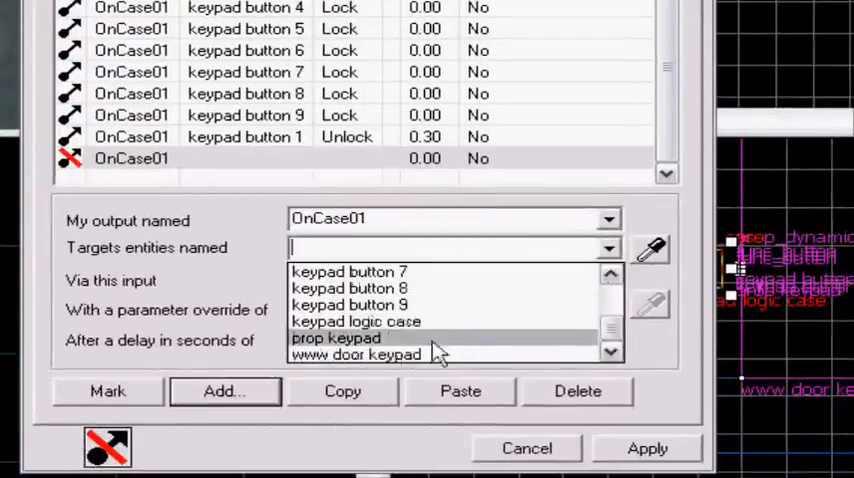
left_click(336, 338)
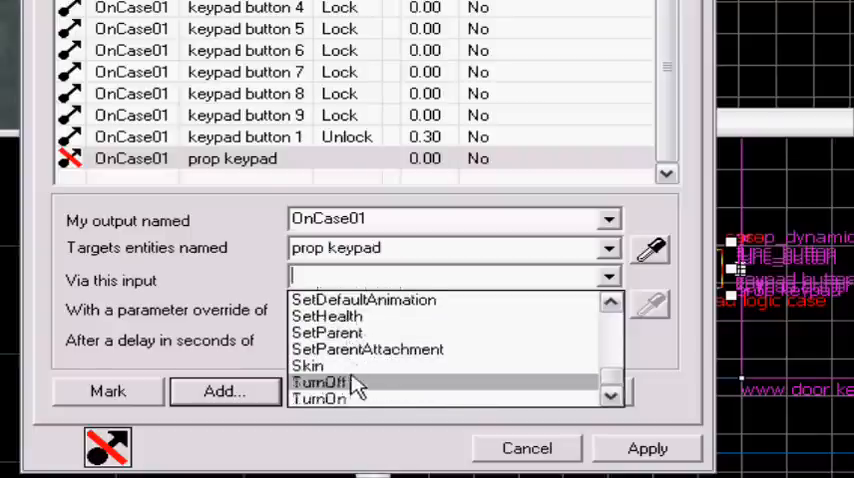
Make OnCase01 switch prop keypad's Skin between 2 and 0 with delays 0.2, 0.4, 0.6 seconds.
left_click(308, 364)
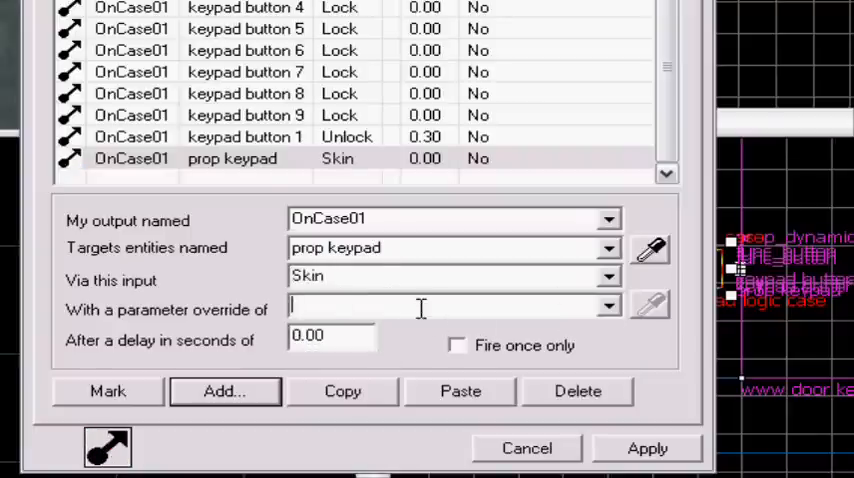
type("2")
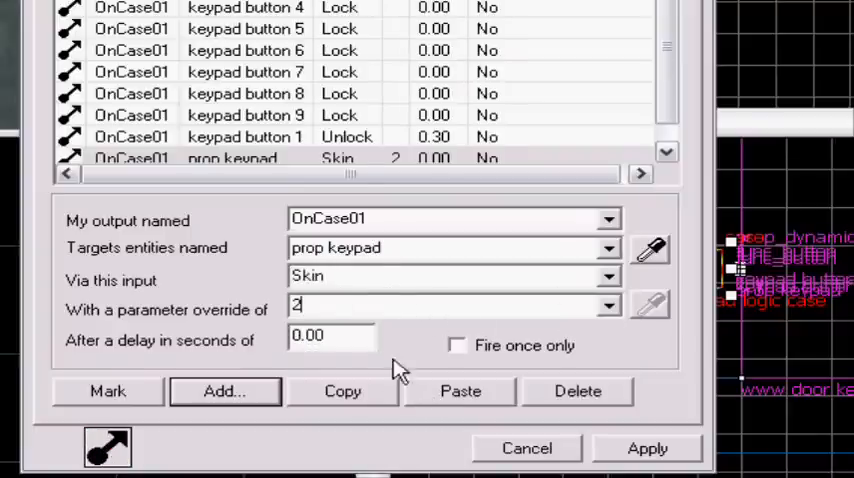
left_click(460, 392)
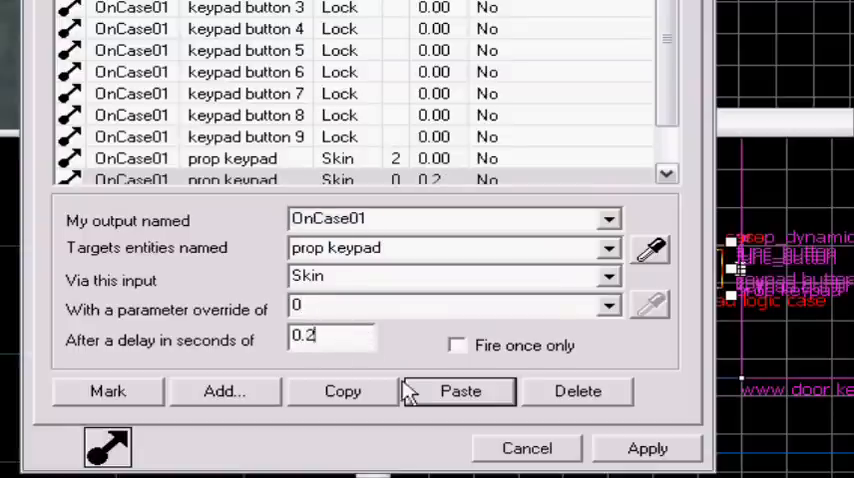
left_click(462, 392)
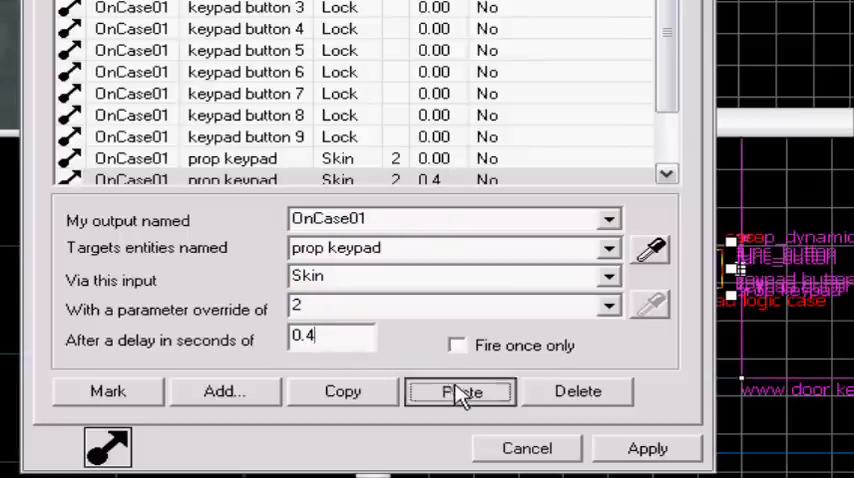
left_click(460, 392)
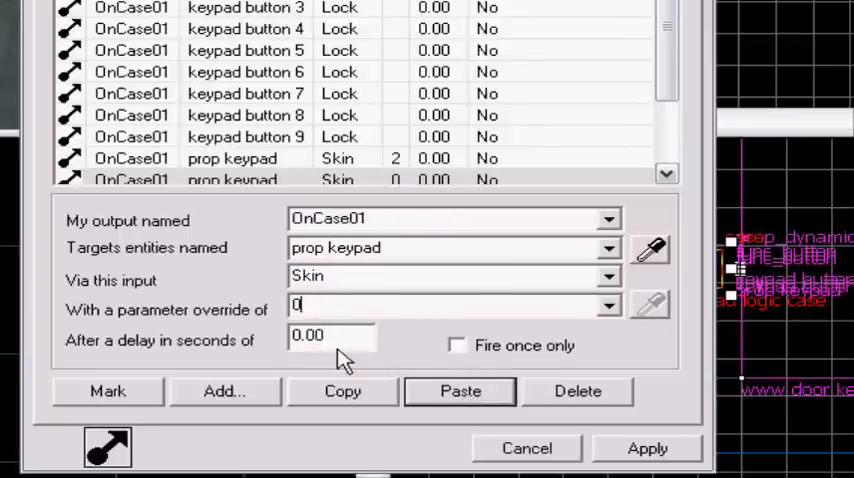
left_click(462, 392)
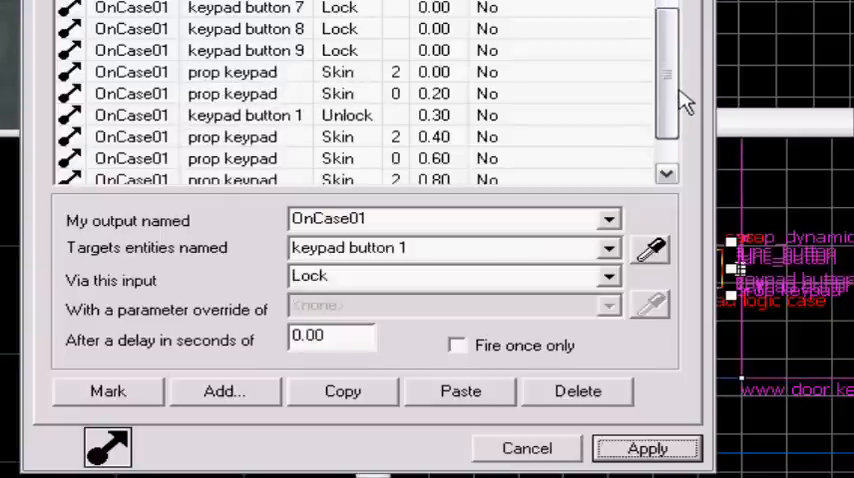
scroll("down", 3)
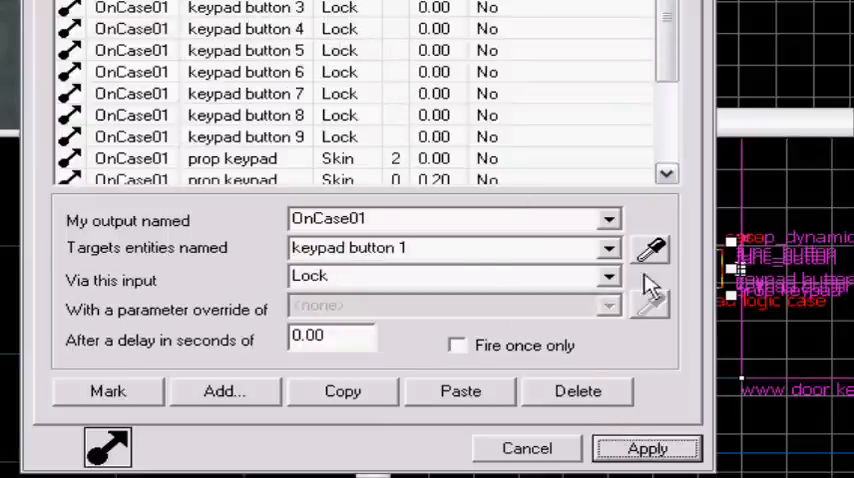
Apply the logic_case outputs and switch a new entity's class to ambient_generic.
left_click(648, 448)
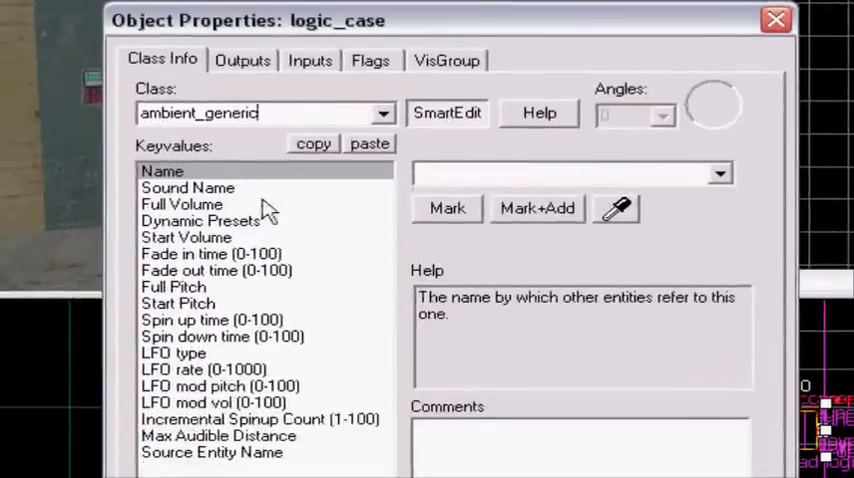
Choose Buttons.snd10 from the Sound Resource Browser as the ambient_generic's Sound Name.
left_click(188, 188)
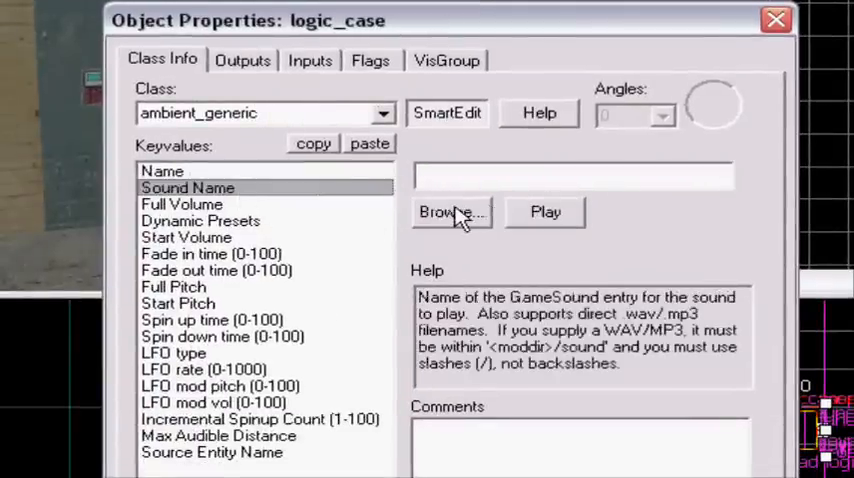
left_click(452, 212)
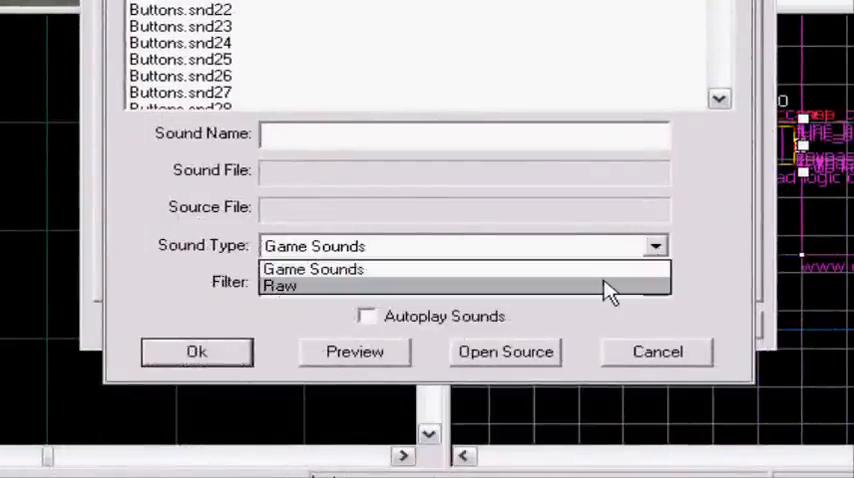
left_click(280, 286)
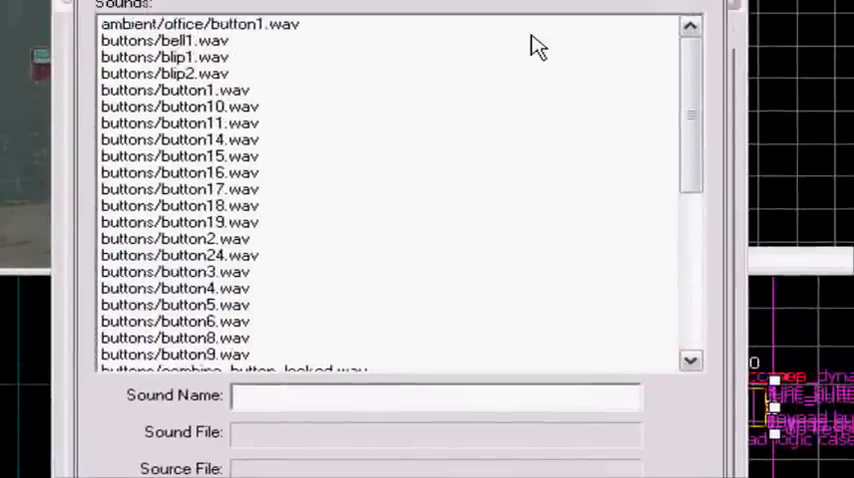
scroll("down", 3)
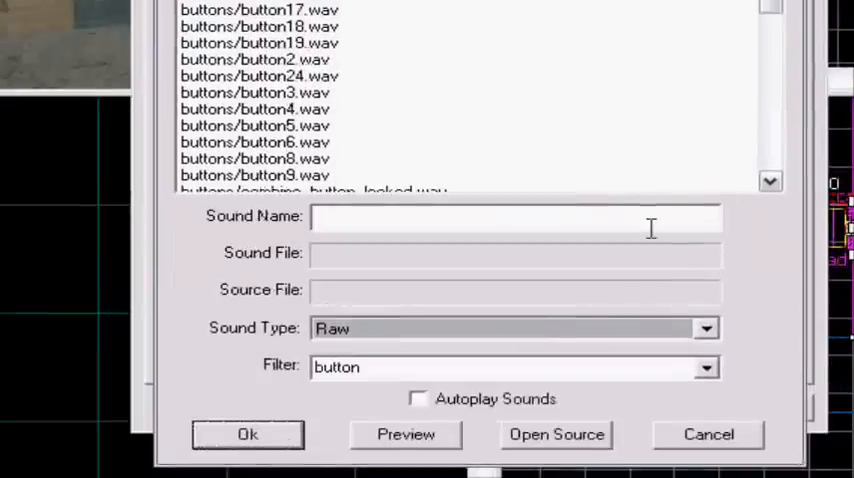
left_click(704, 328)
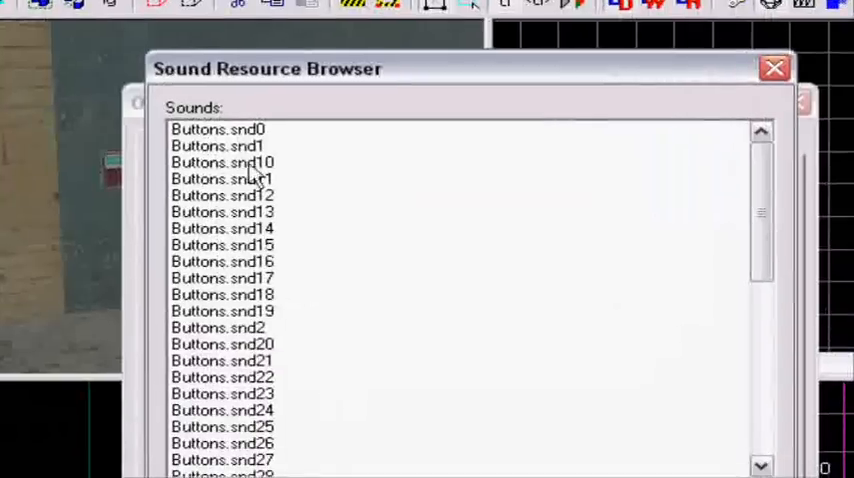
left_click(222, 162)
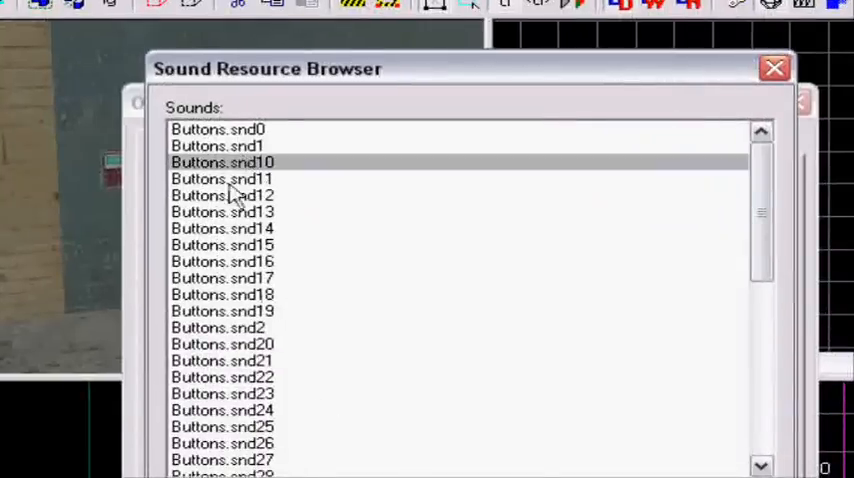
left_click(222, 180)
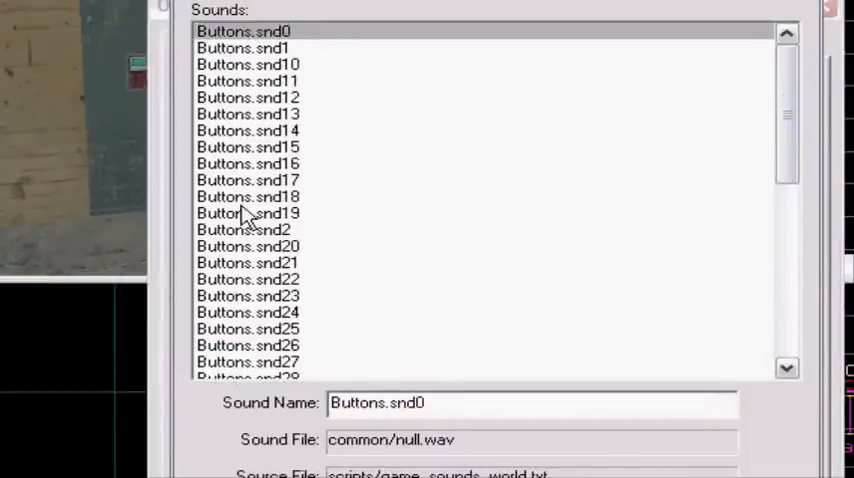
left_click(248, 96)
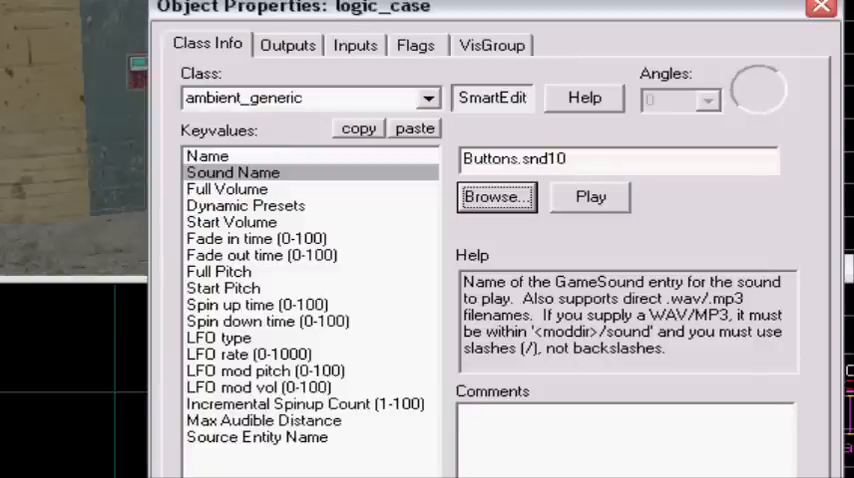
Set the sound's Source Entity Name to the keypad logic case.
left_click(258, 320)
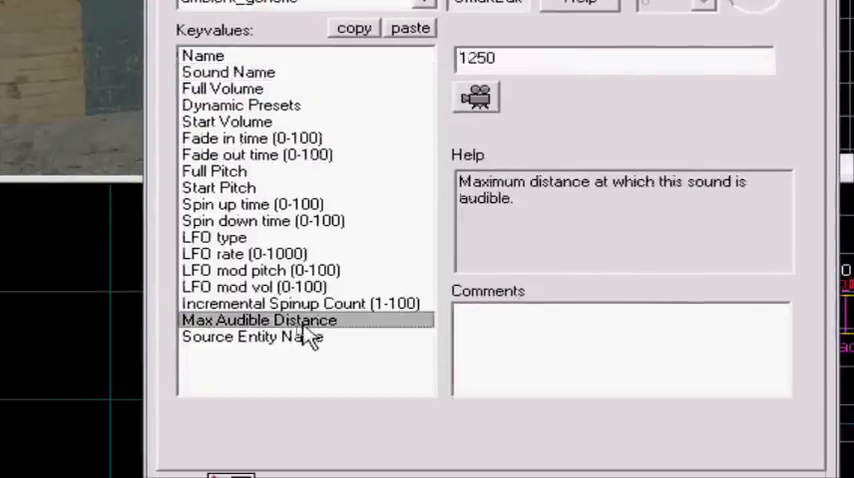
left_click(252, 336)
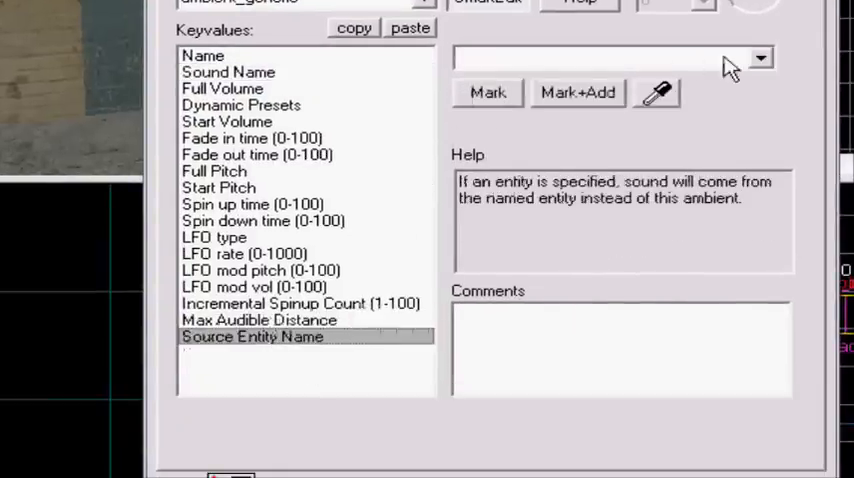
left_click(760, 56)
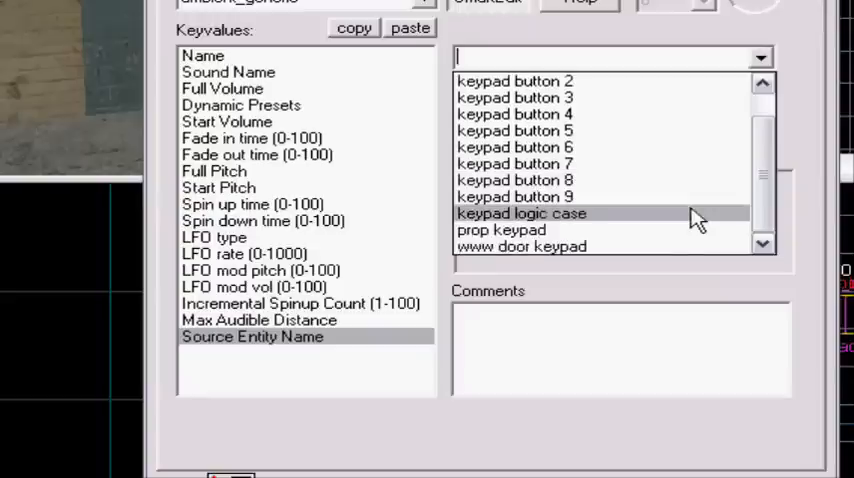
left_click(502, 228)
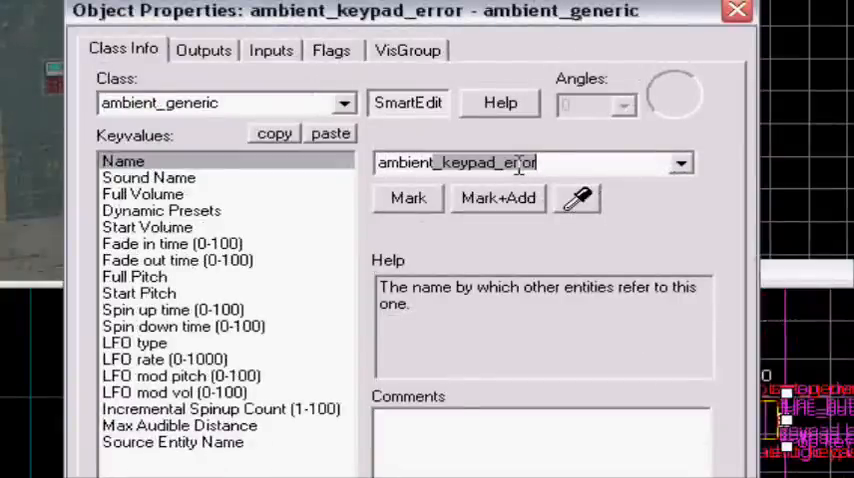
Rename the sound entity to ambient_button_error and close its properties.
type("ambient_bur")
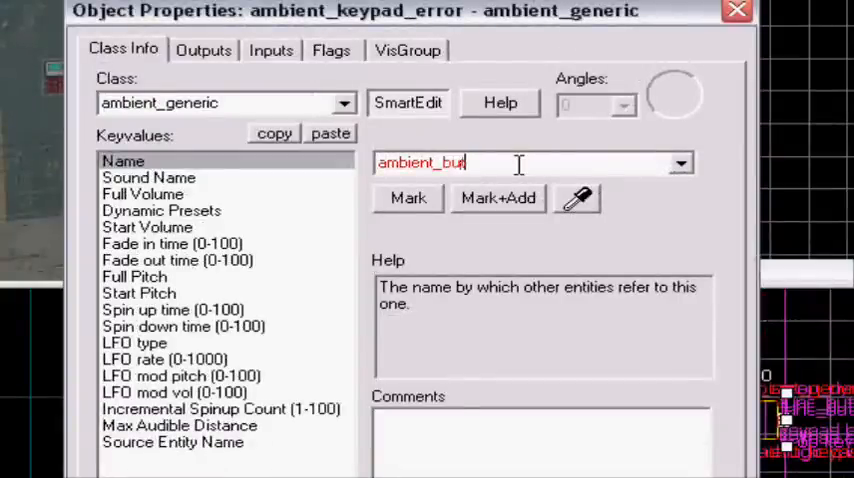
type("tton_err")
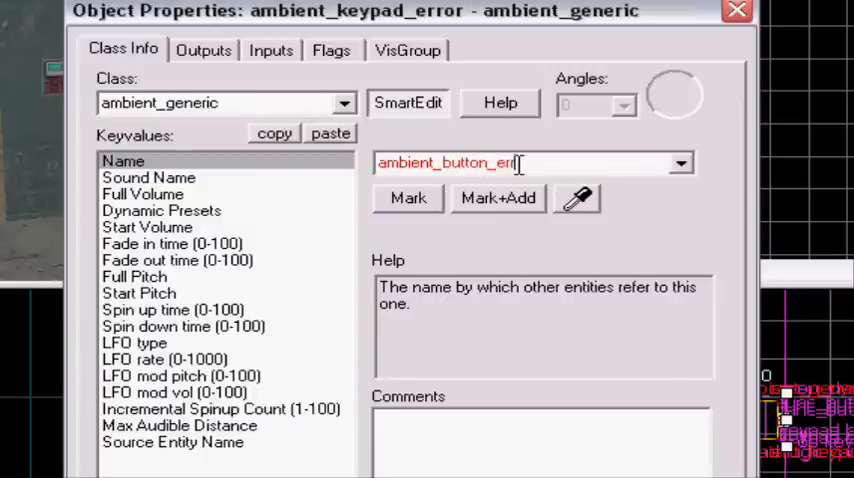
key("Return")
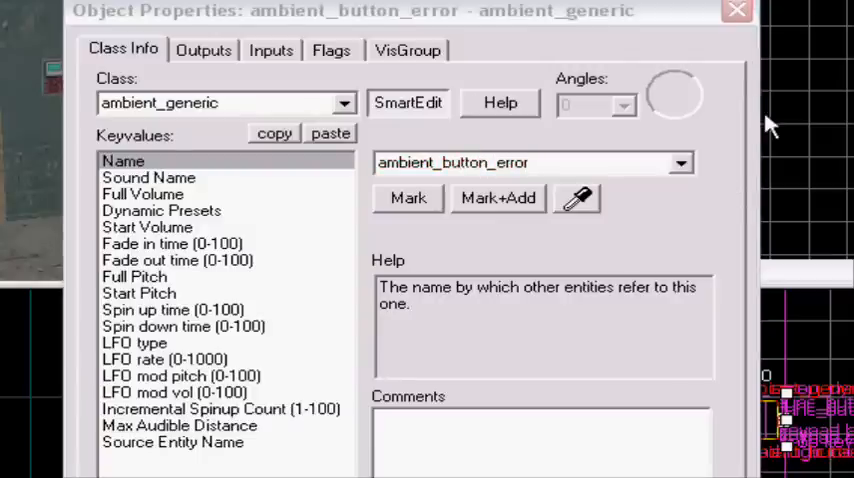
left_click(736, 12)
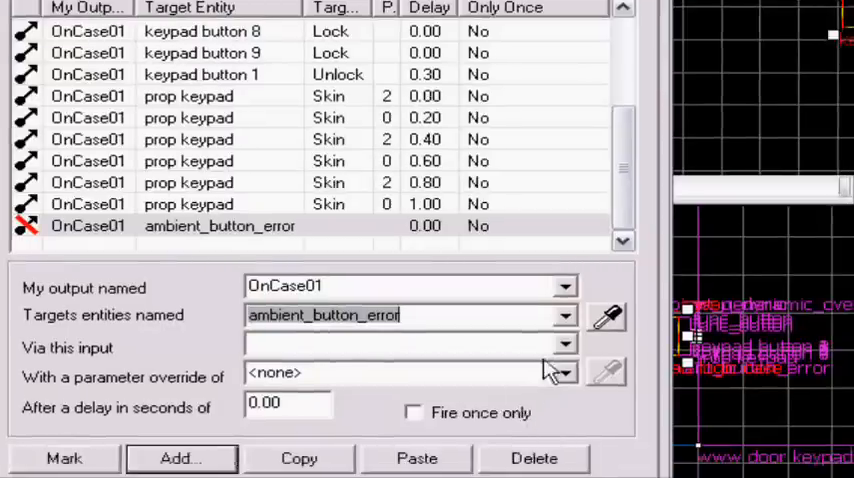
Add an OnCase01 output targeting ambient_button_error and list its available inputs.
left_click(564, 348)
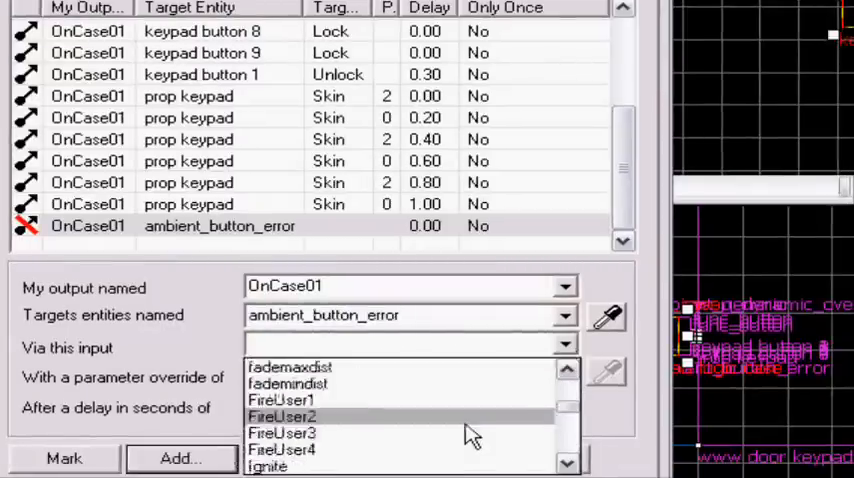